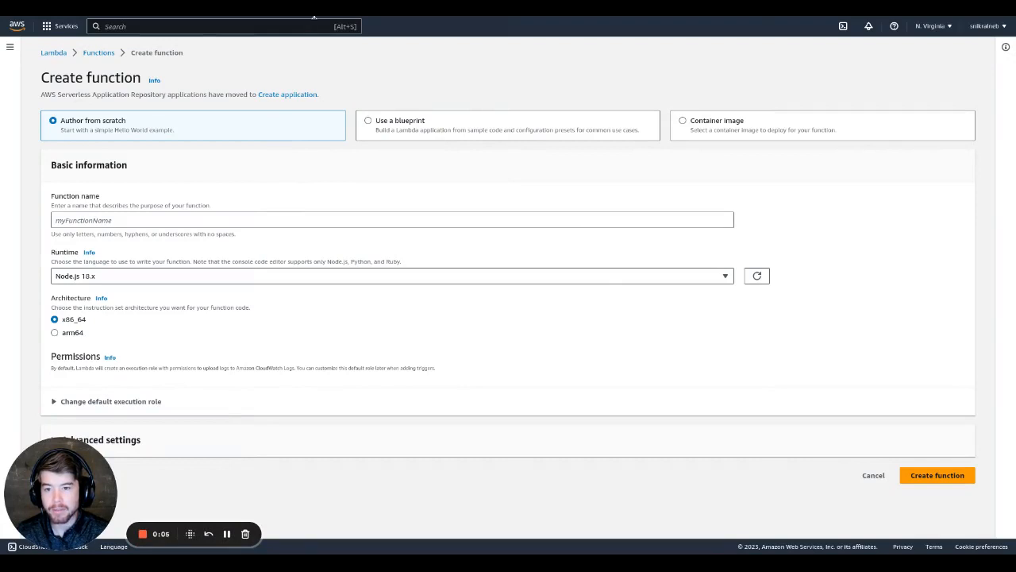
mouse_move(505, 215)
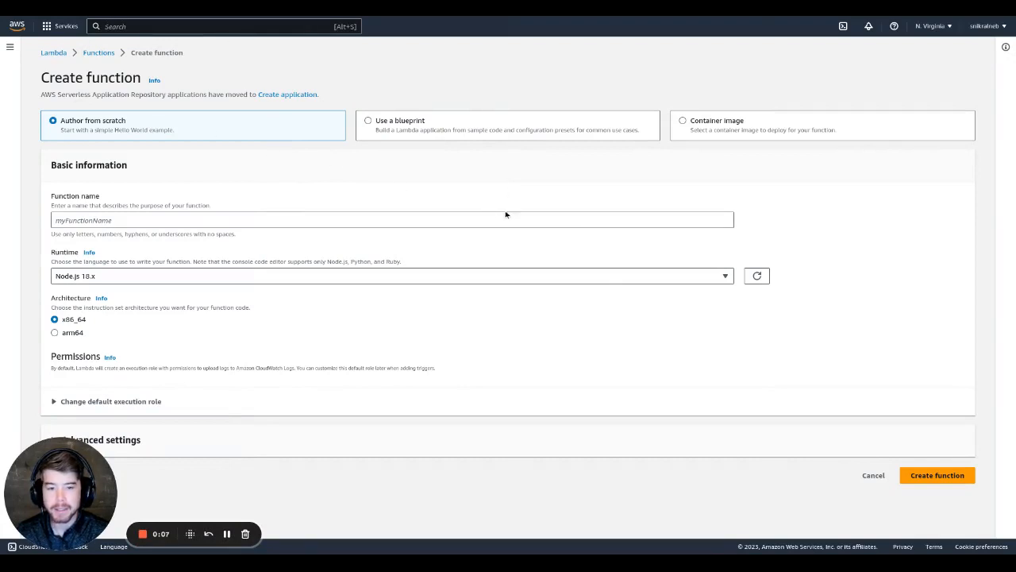
mouse_move(489, 198)
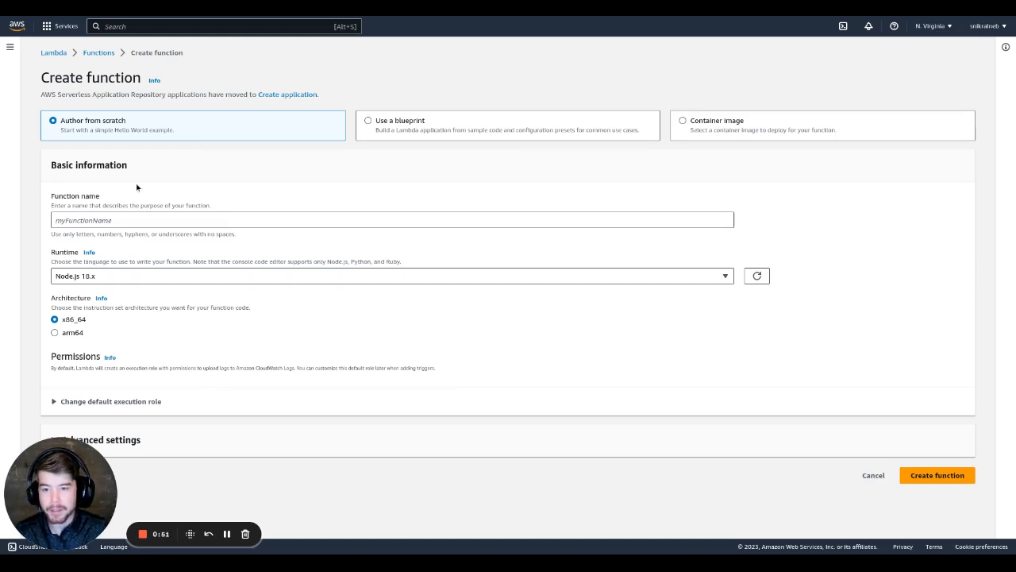
Name the function redirectToGoogle and create it
click(391, 219)
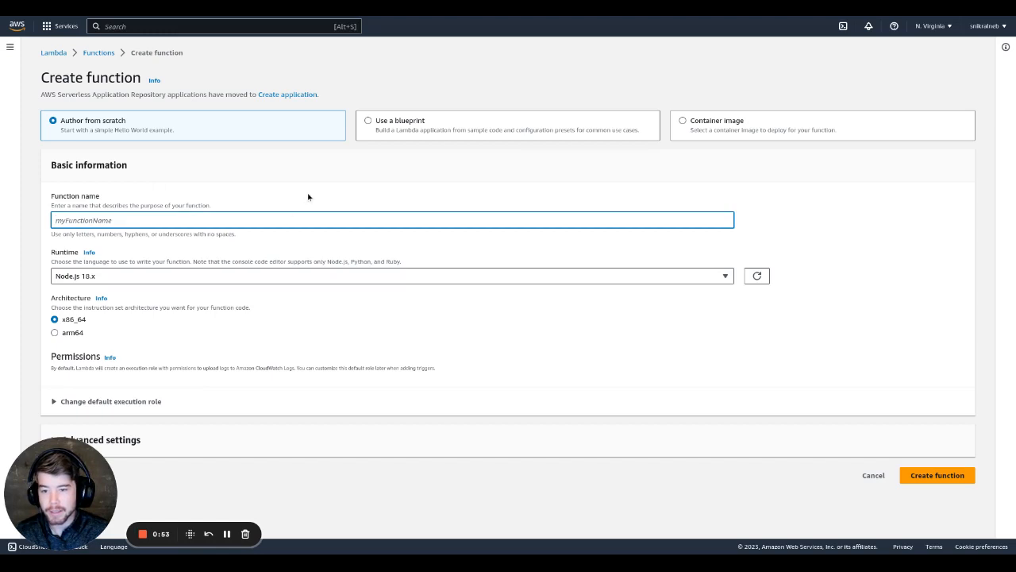
text(redirectTo)
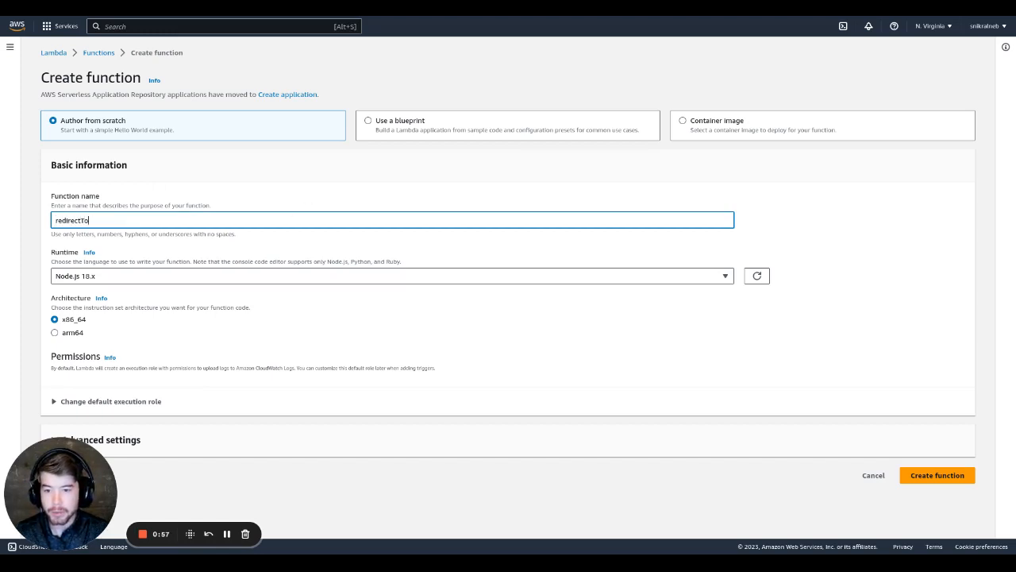
text(Google)
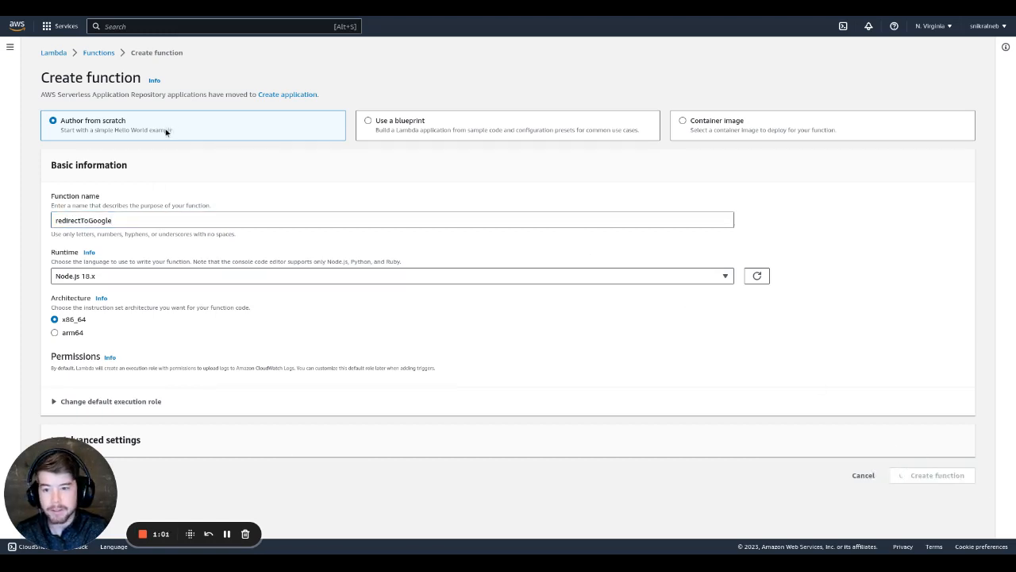
click(935, 474)
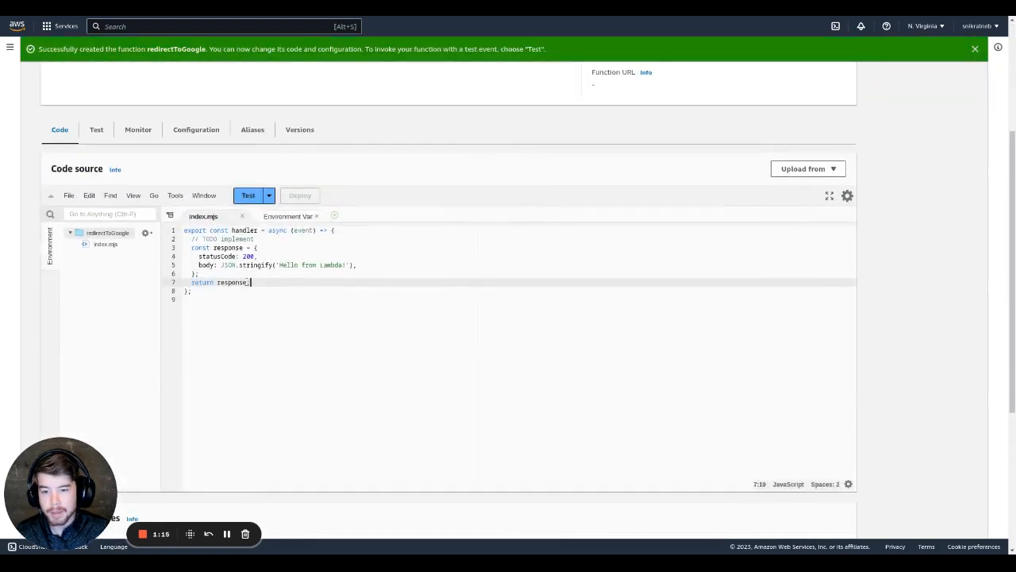
key(ctrl+a)
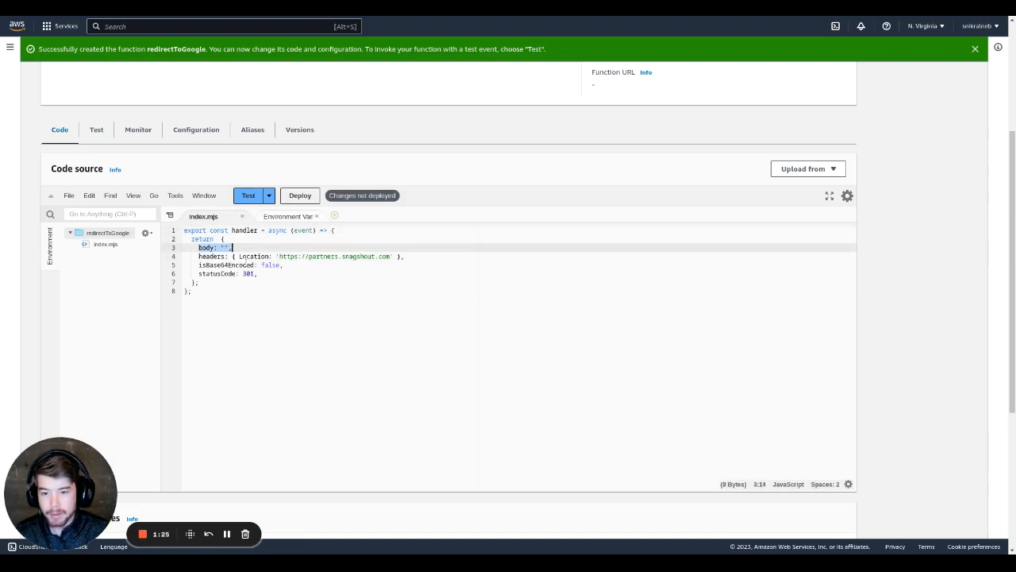
double_click(324, 256)
text(googl)
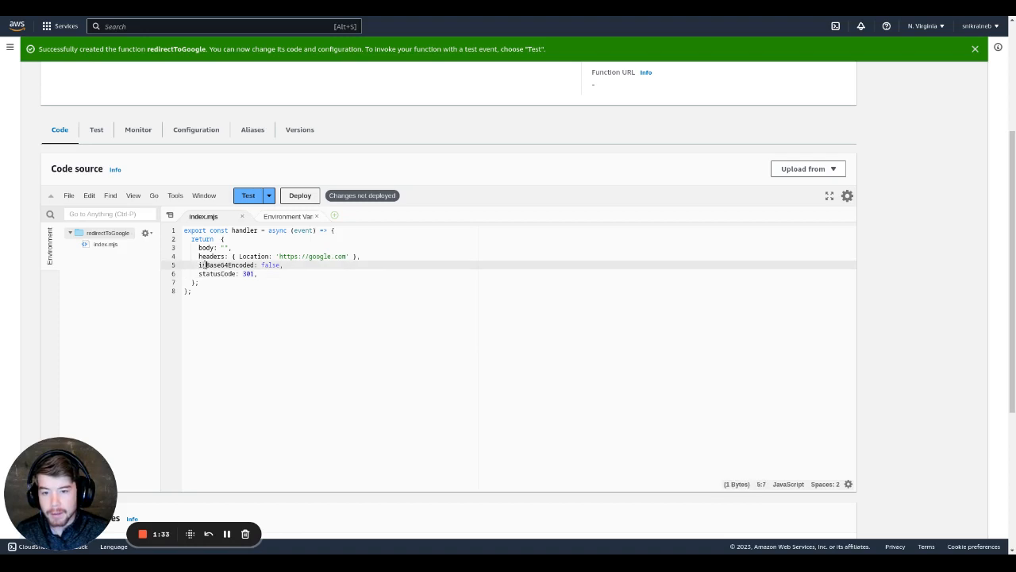
double_click(270, 263)
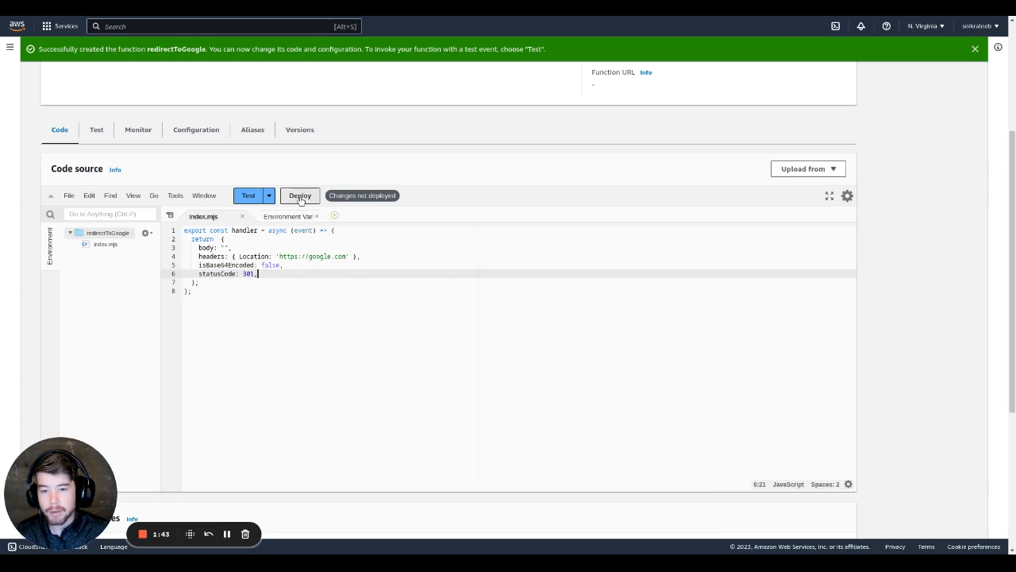
click(300, 196)
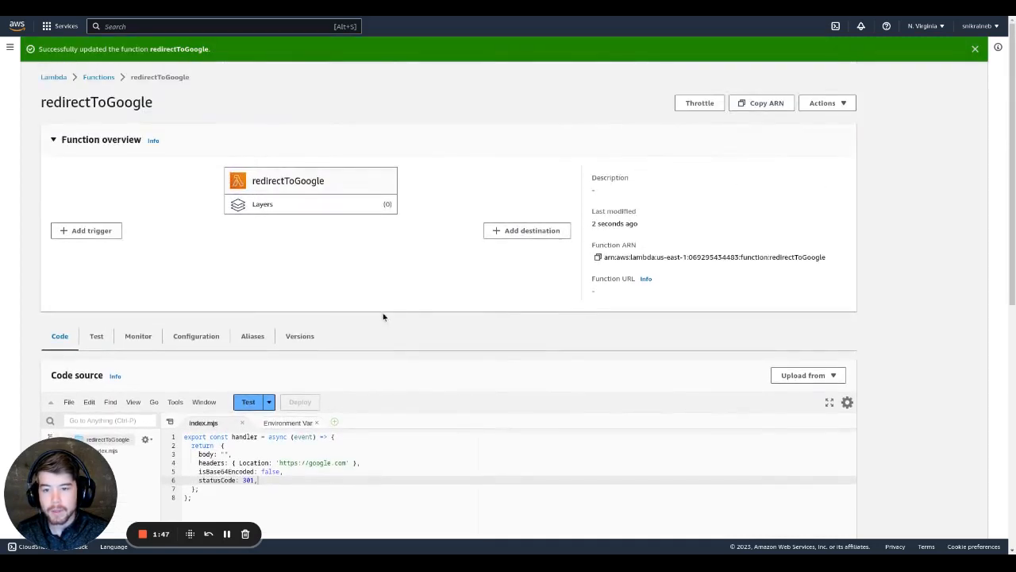
mouse_move(170, 188)
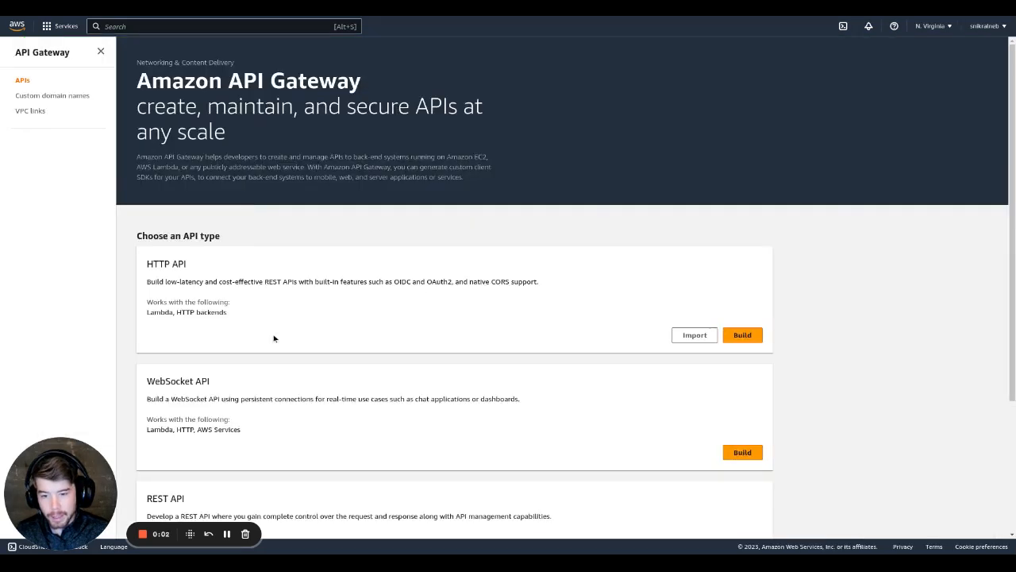
Create a new regional REST API named Redirect to google
scroll(down, 3)
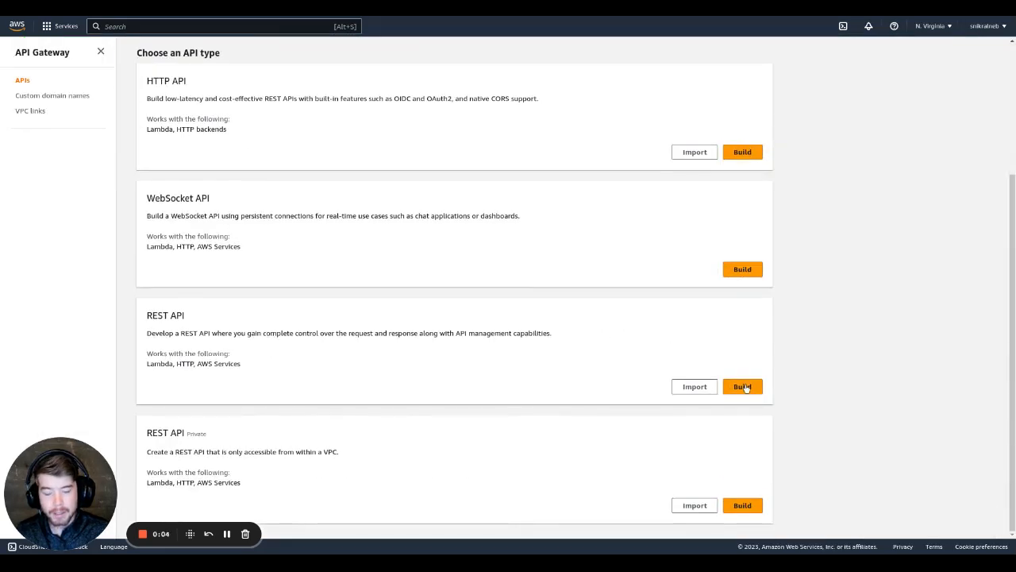
mouse_move(625, 378)
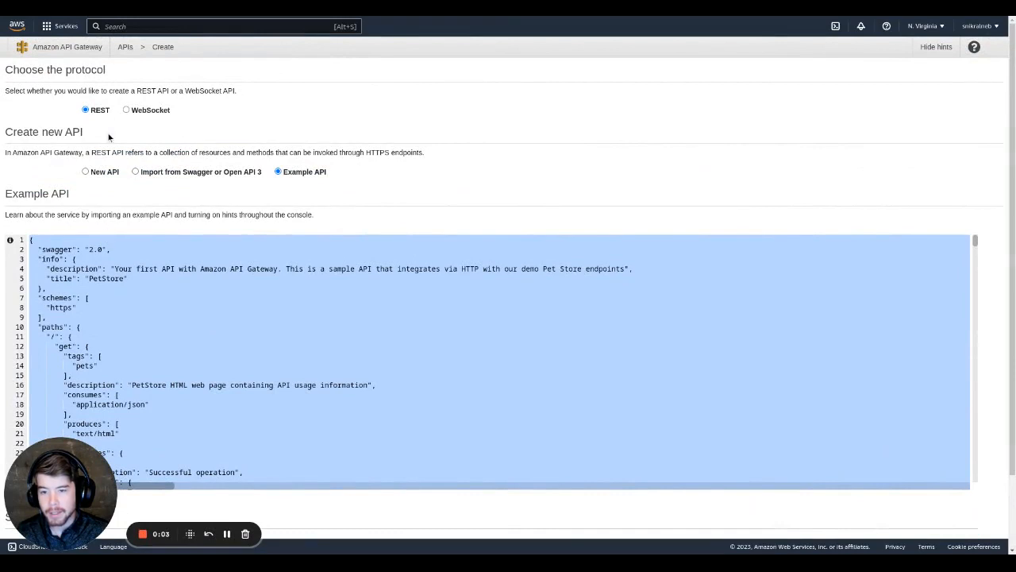
click(86, 172)
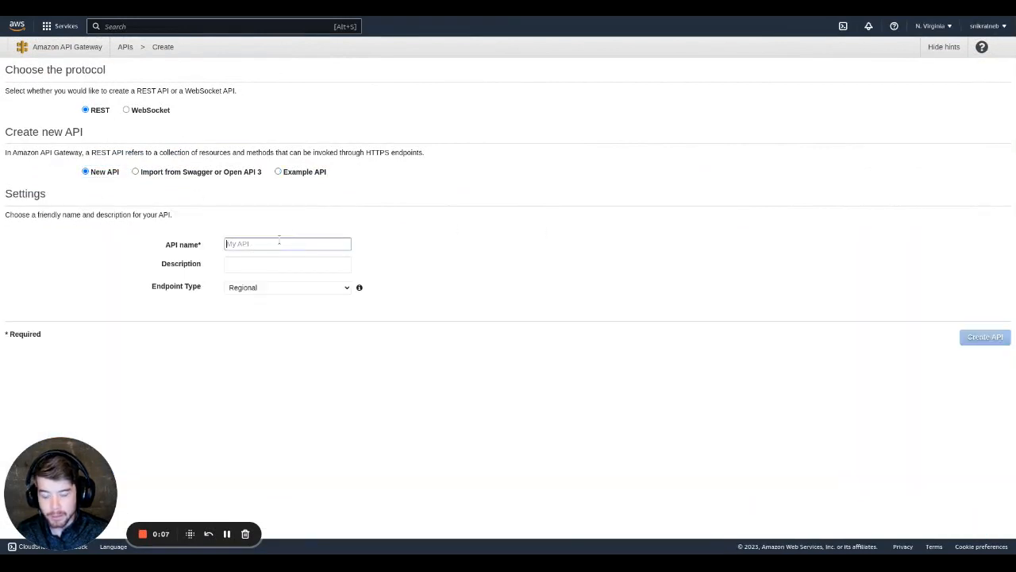
text(Redirect to google)
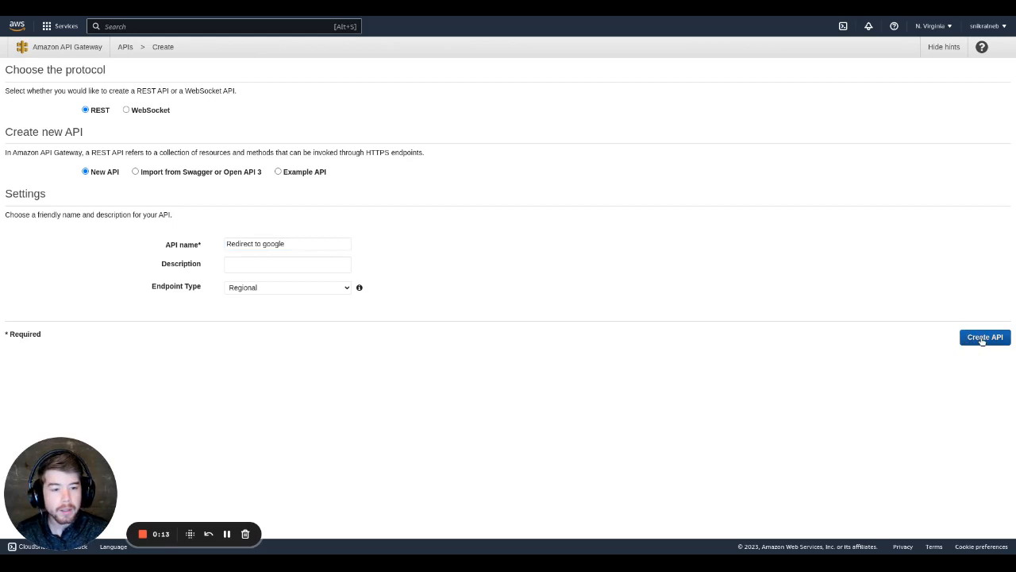
click(984, 337)
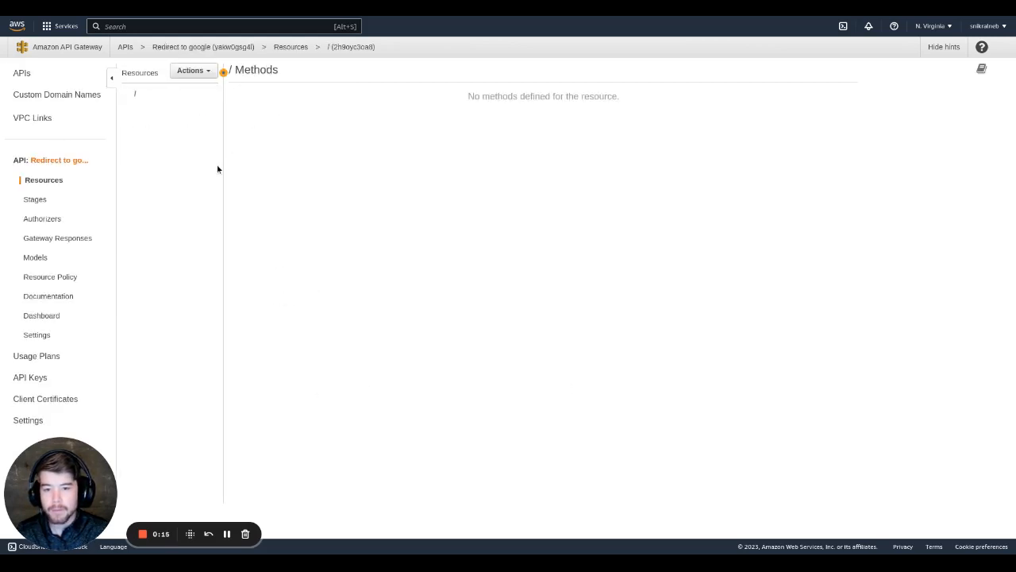
Add a catch-all {proxy+} proxy resource under the root, then return to the root resource
click(193, 70)
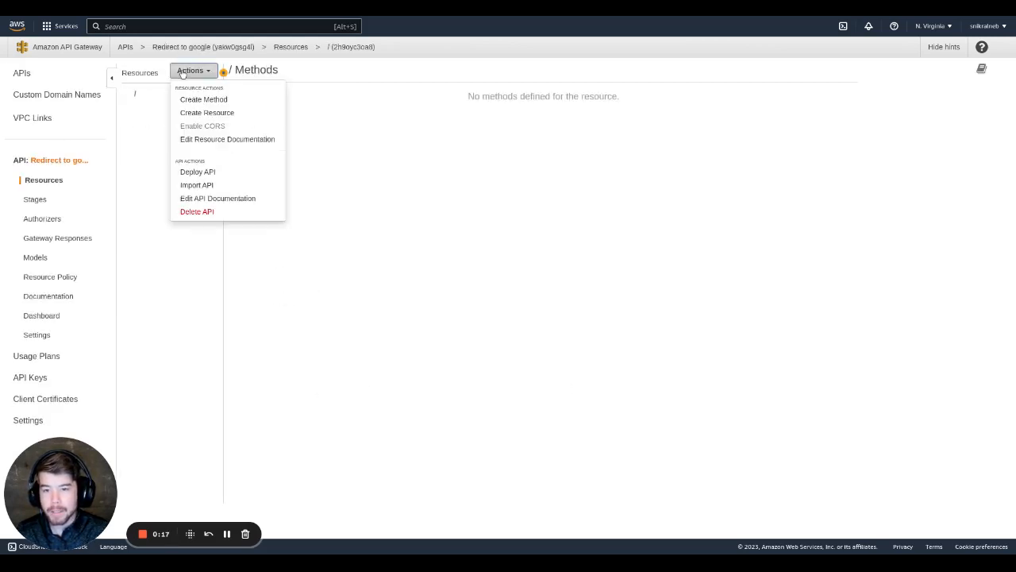
click(206, 112)
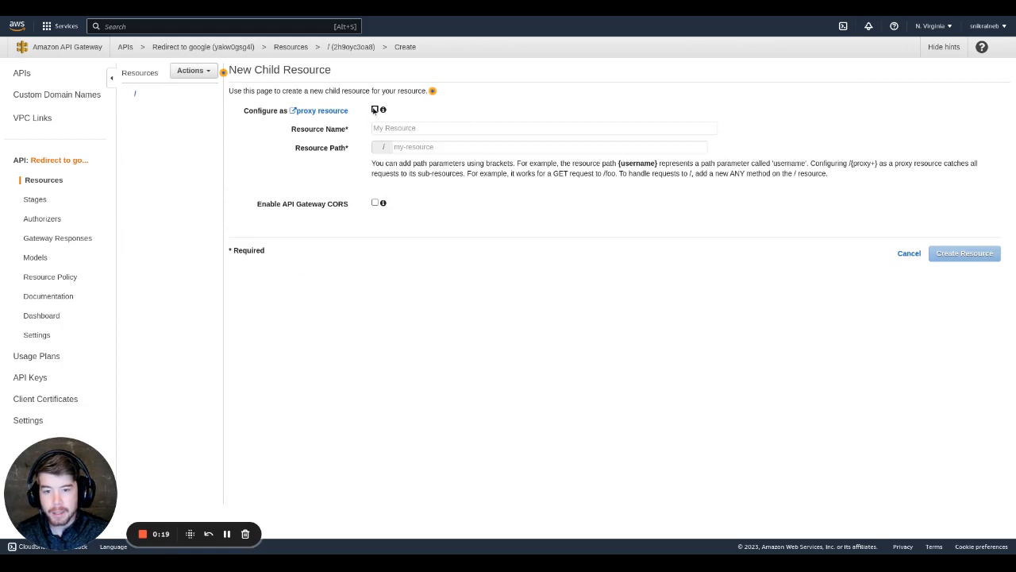
click(375, 109)
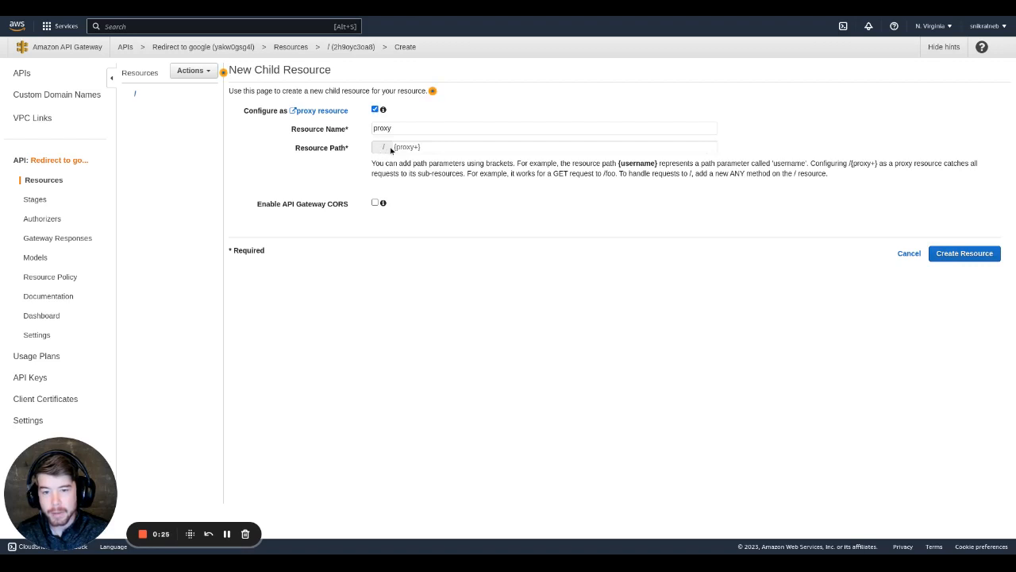
mouse_move(431, 201)
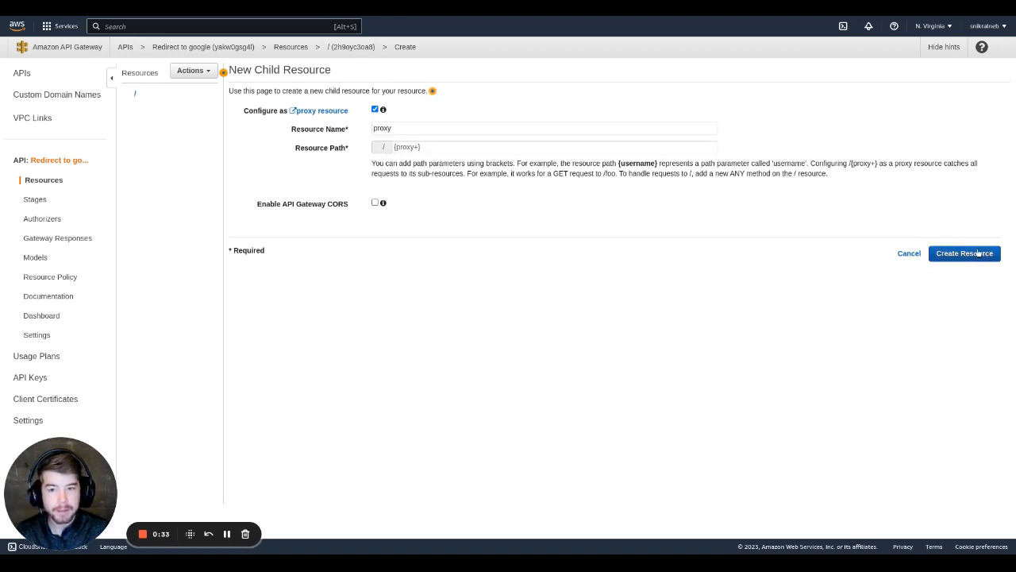
click(964, 252)
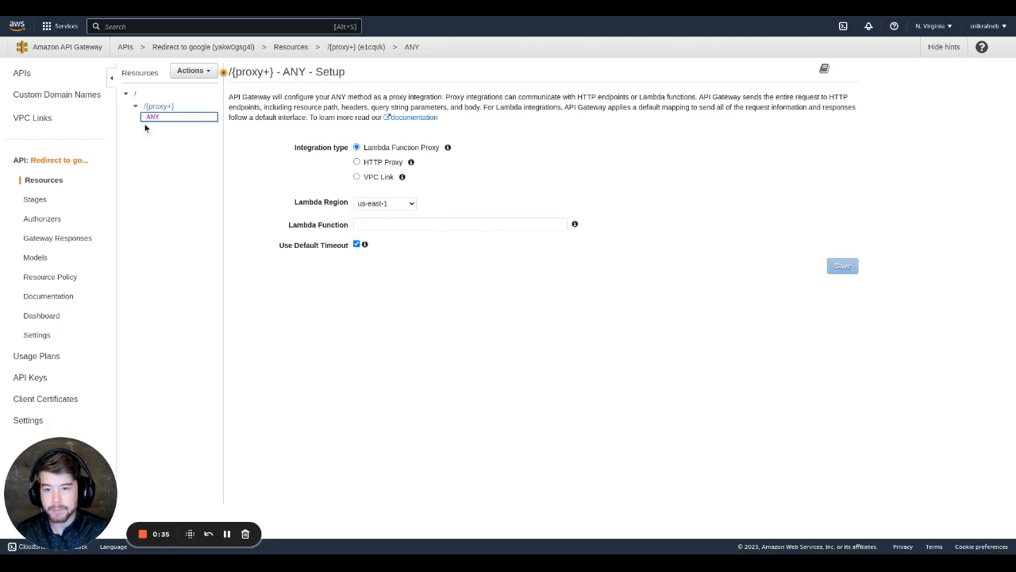
click(134, 94)
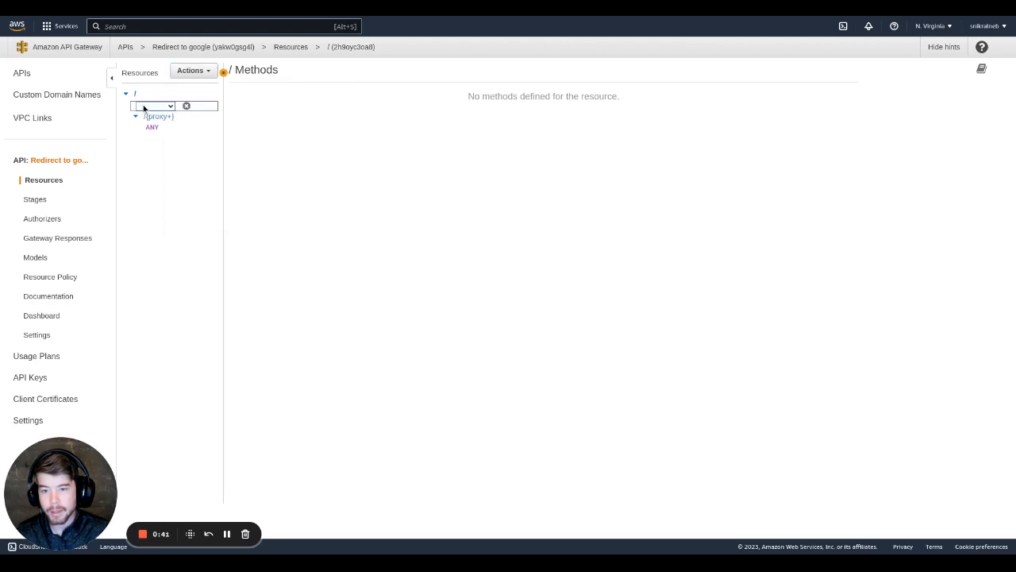
Add a root GET method using Lambda proxy integration to redirectToGoogle and save it
click(156, 105)
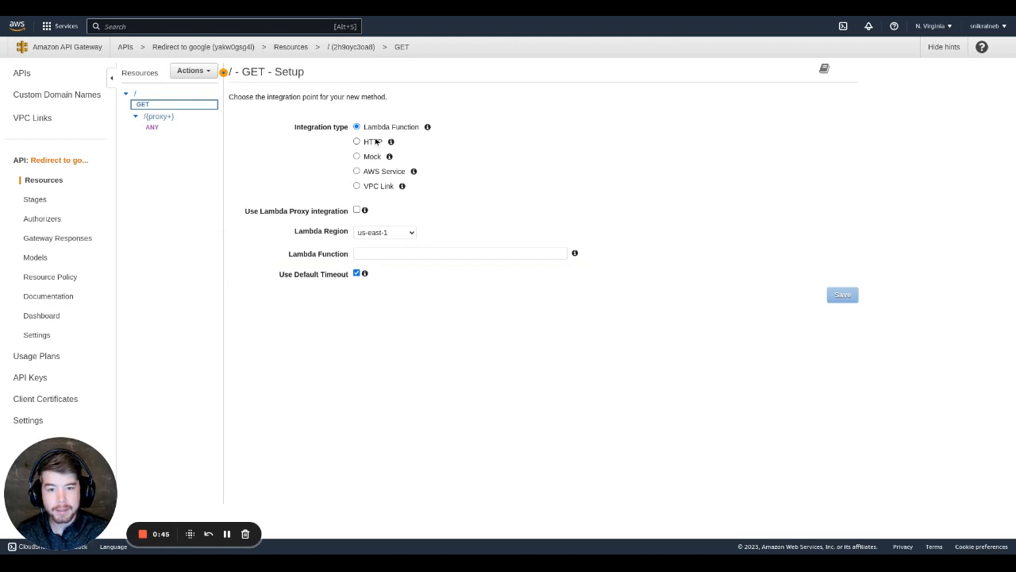
mouse_move(252, 212)
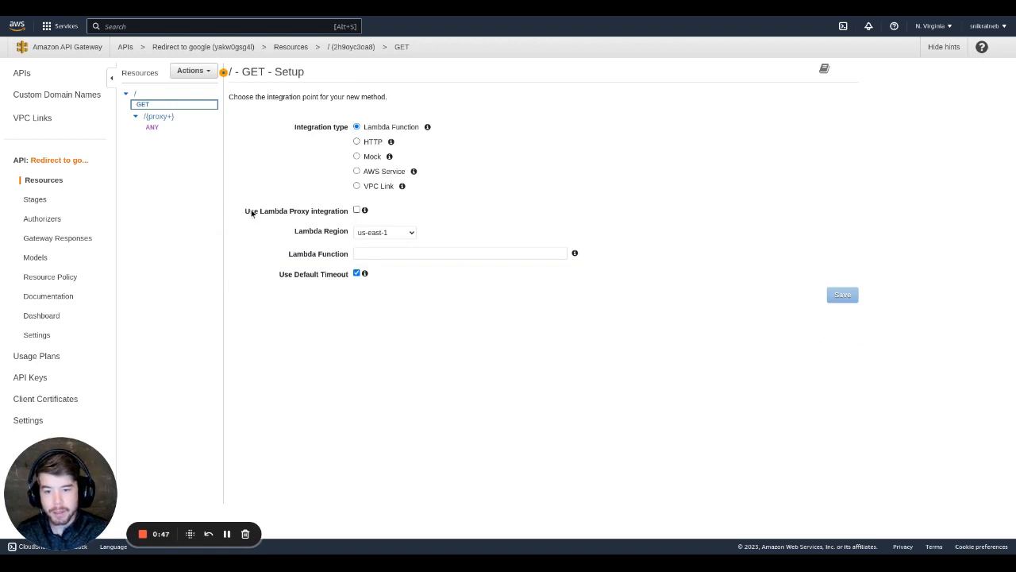
click(356, 209)
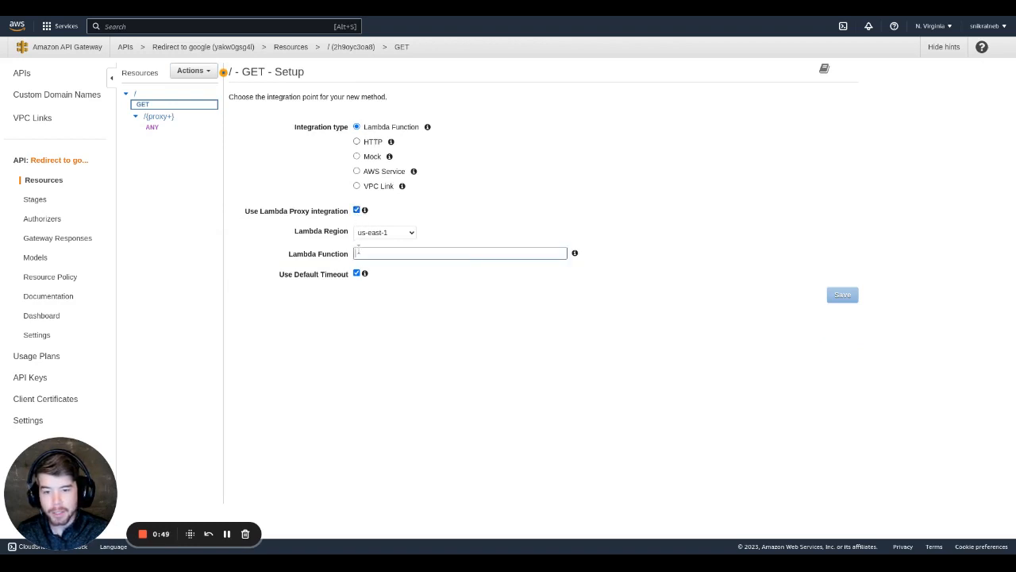
text(red)
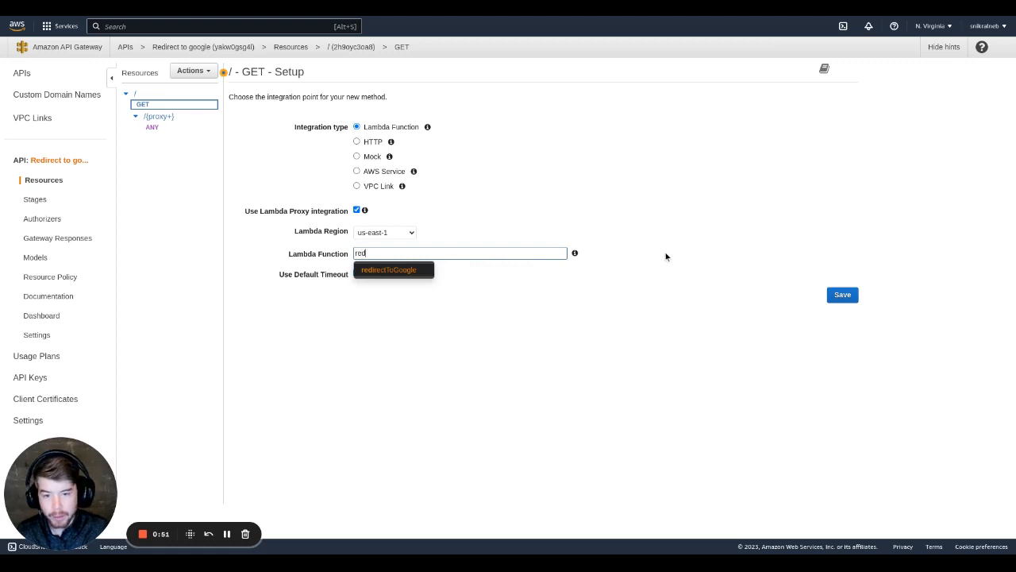
click(389, 270)
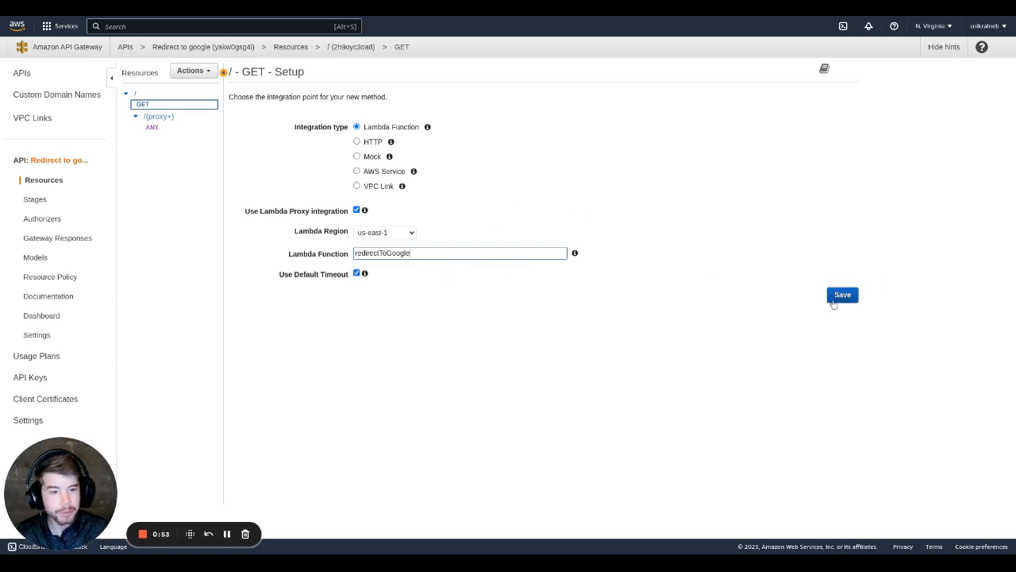
click(841, 294)
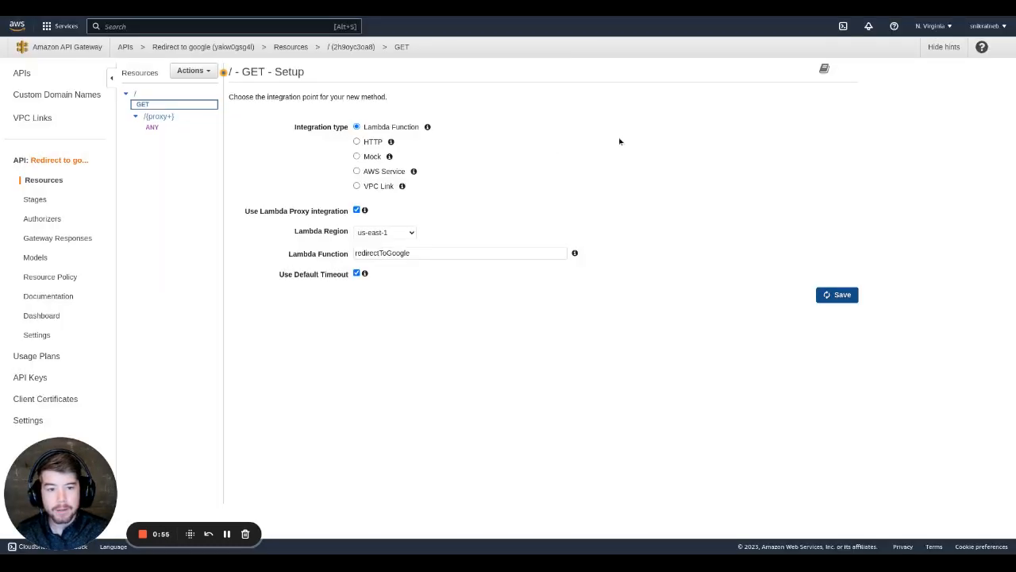
click(837, 294)
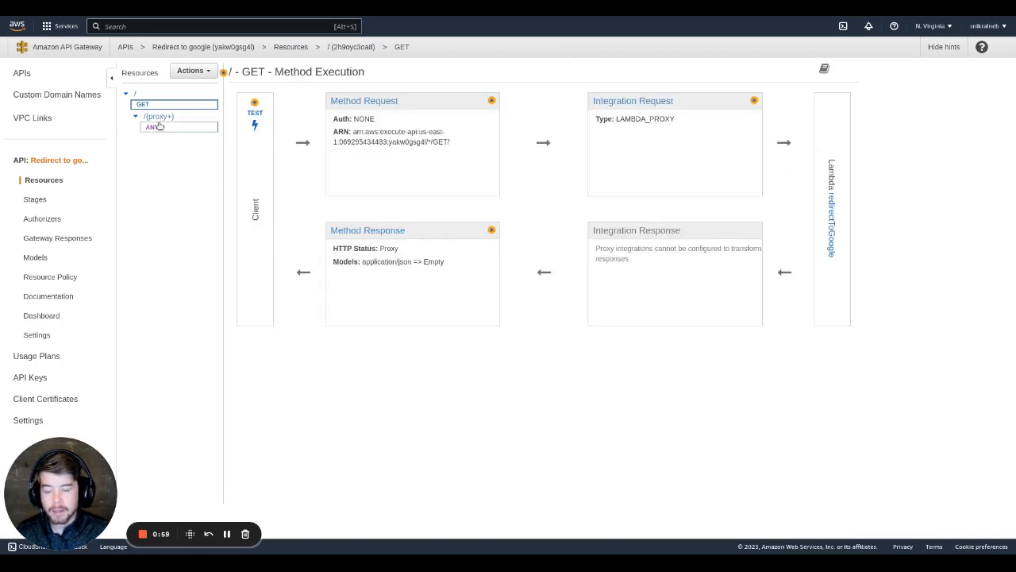
Point the {proxy+} ANY method at redirectToGoogle via Lambda proxy and save it
click(152, 127)
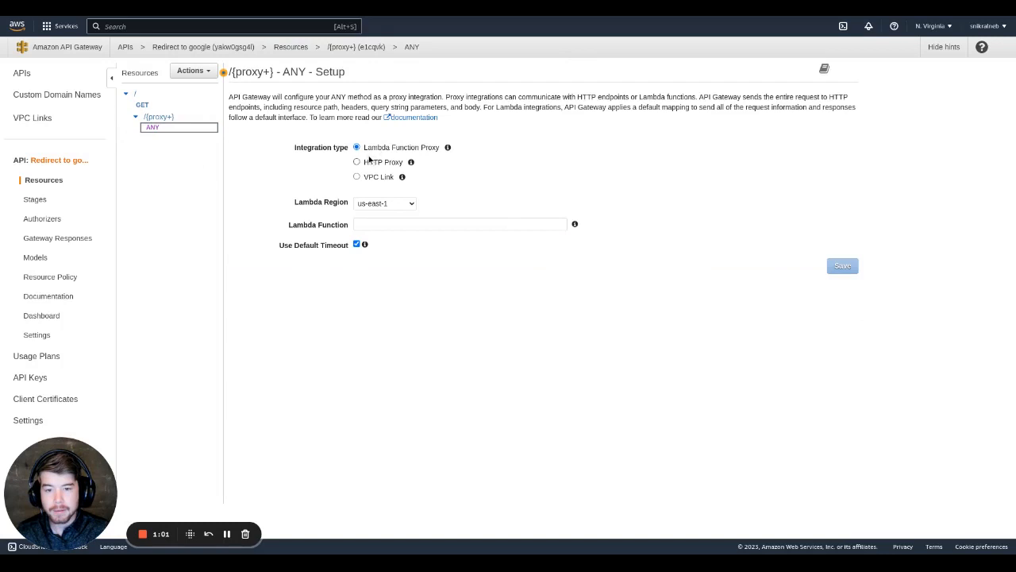
click(459, 224)
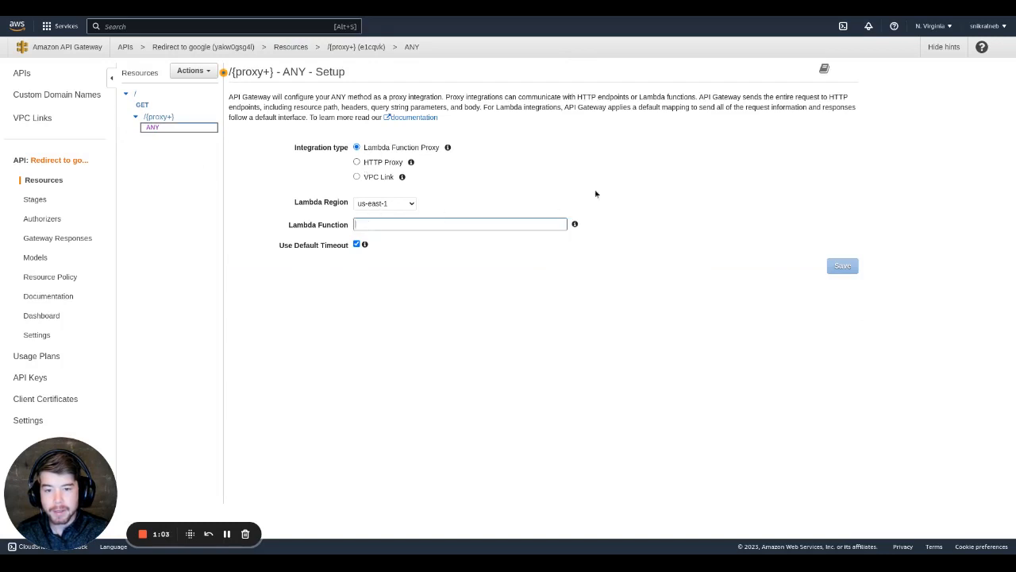
text(red)
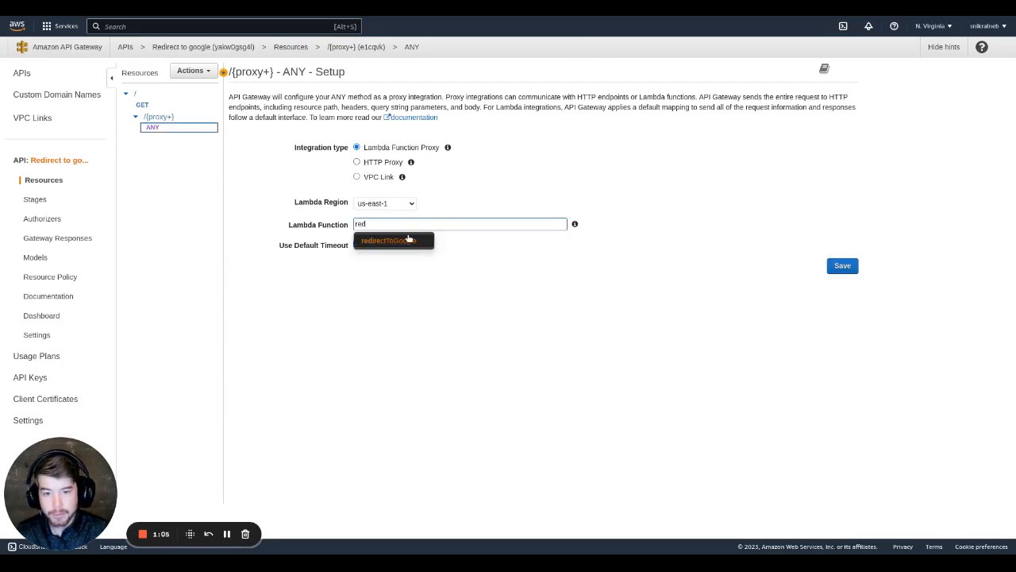
click(389, 242)
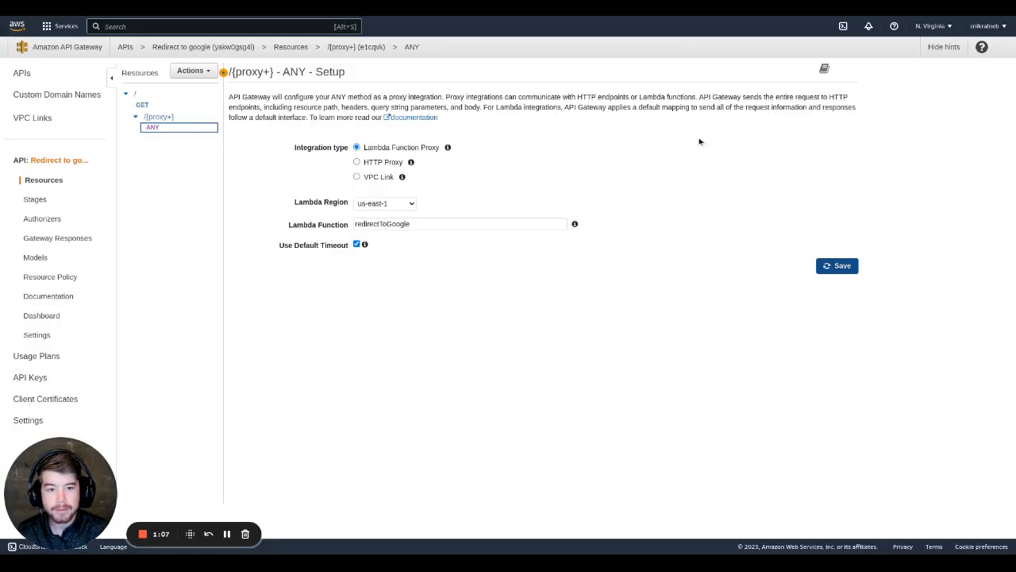
click(837, 265)
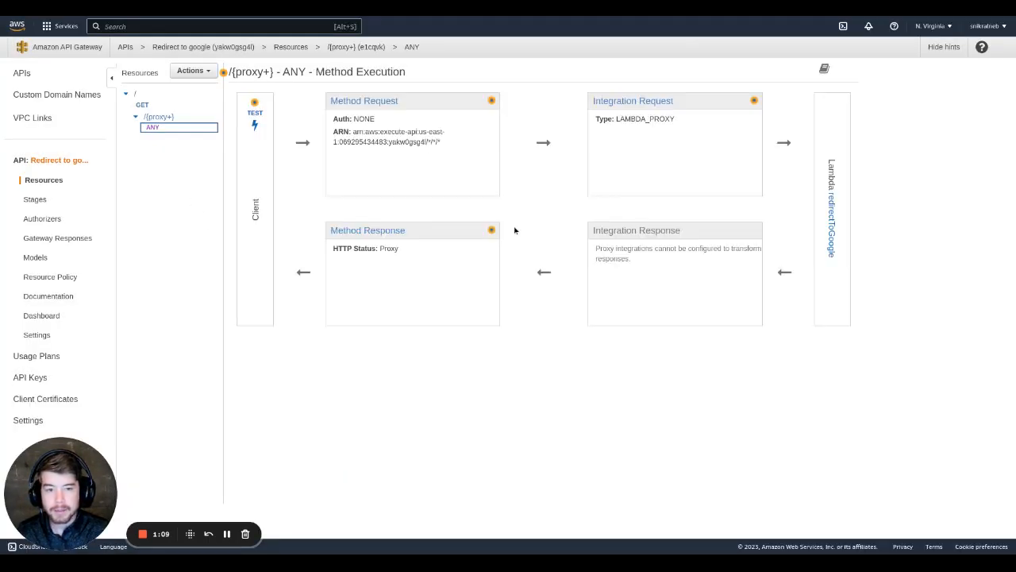
click(143, 104)
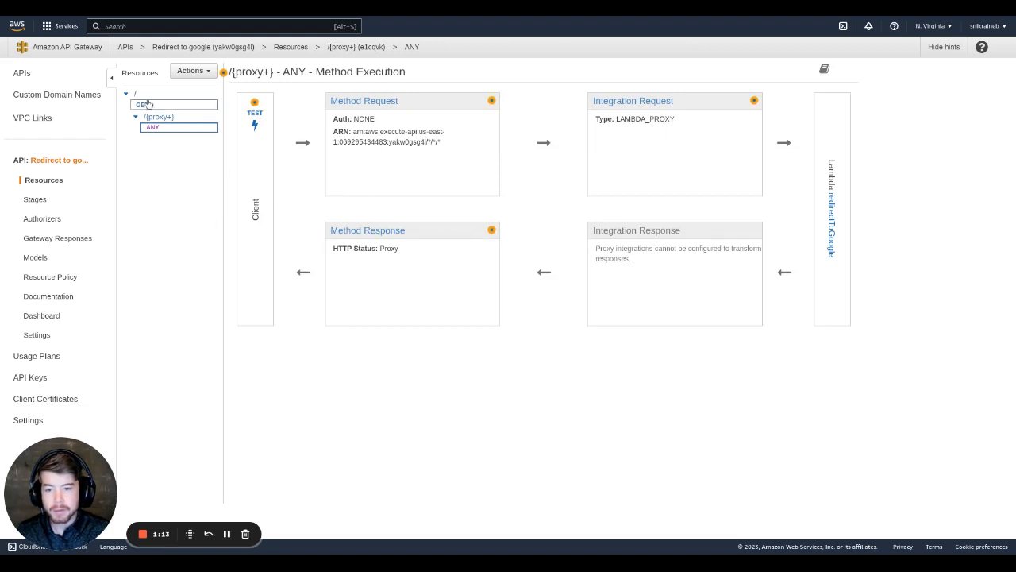
In the GET Method Response, replace the 200 response with a 301 carrying a Location header
click(143, 105)
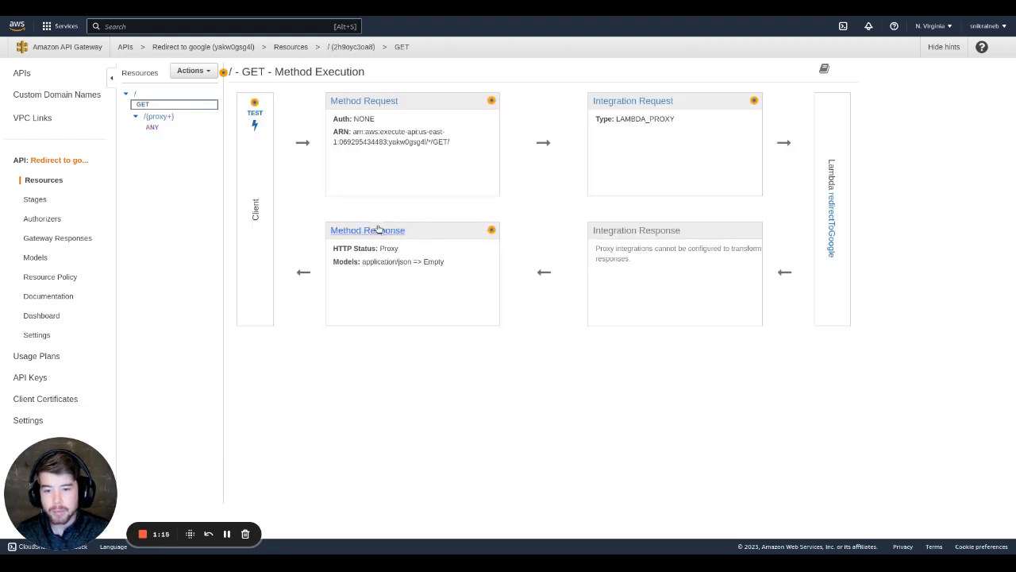
click(369, 230)
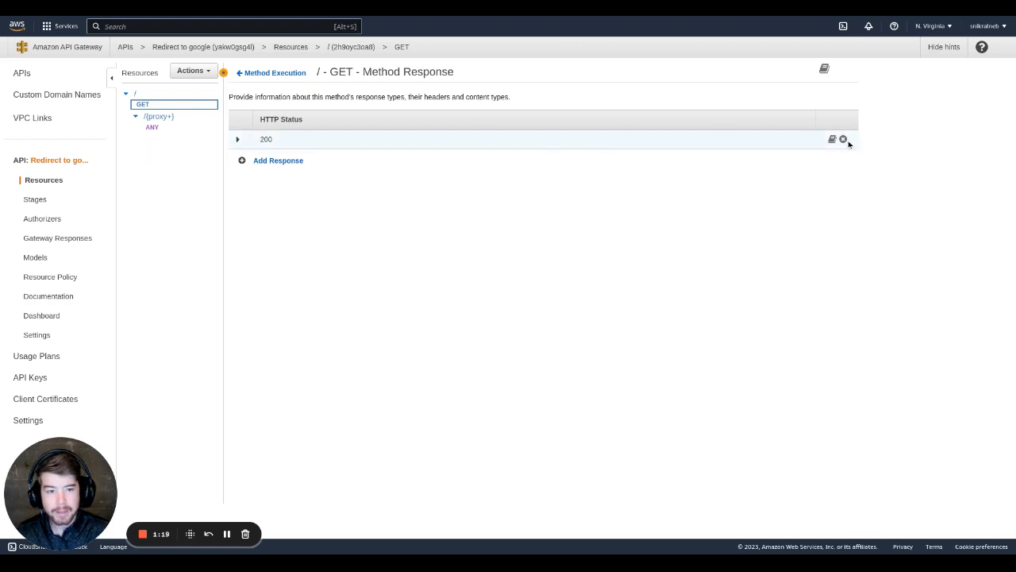
click(843, 140)
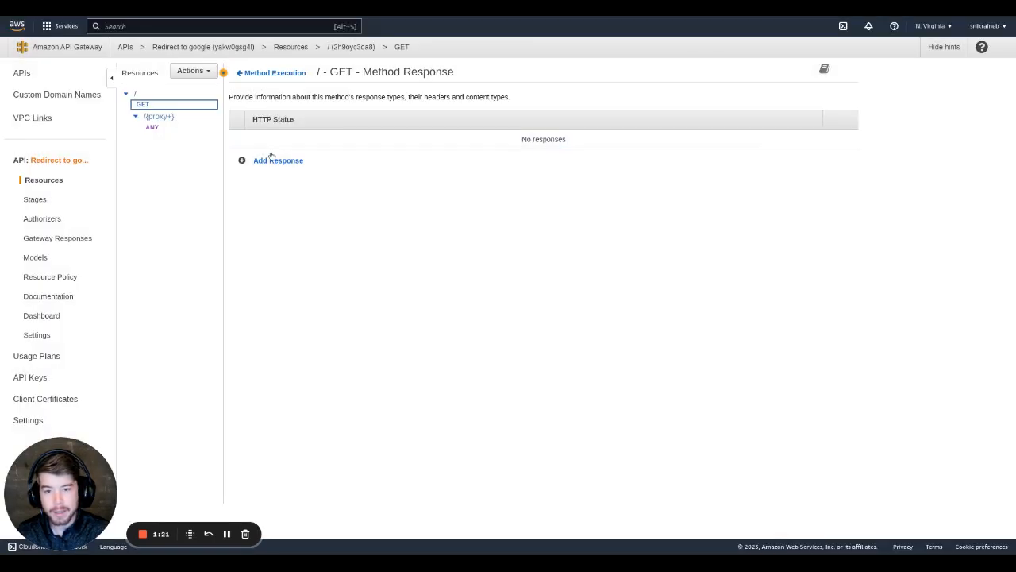
click(278, 160)
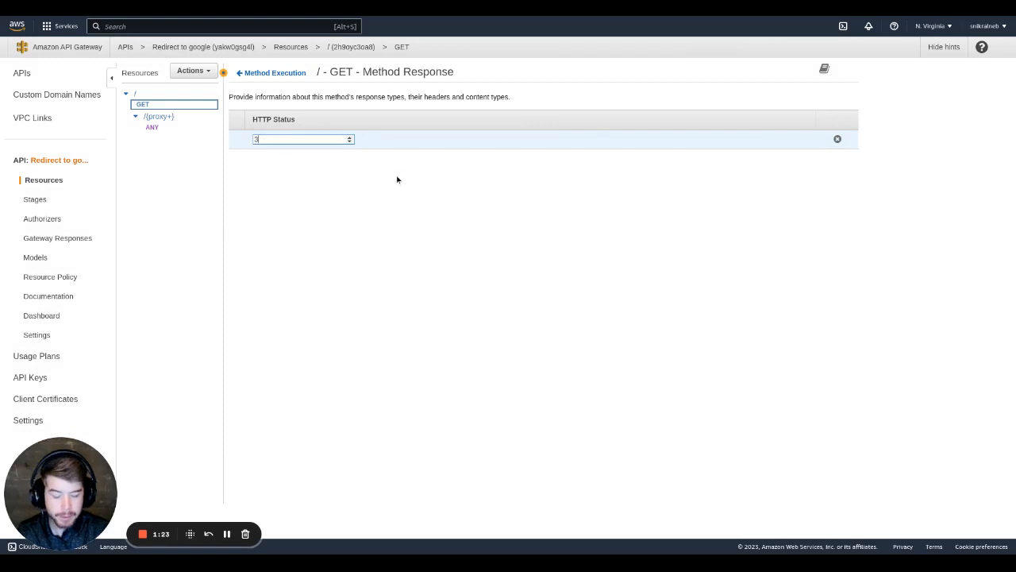
text(01)
text(Location)
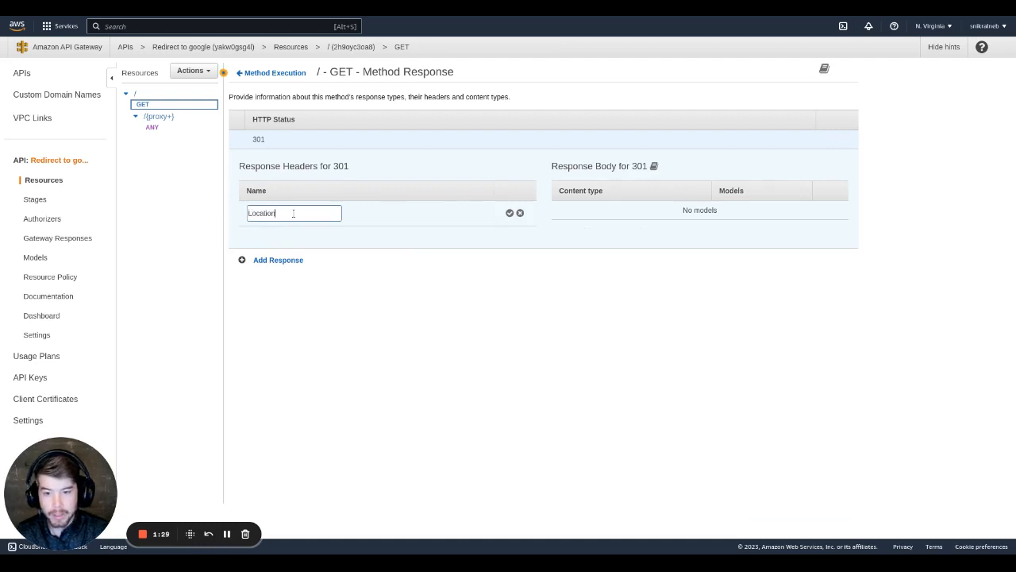
click(508, 213)
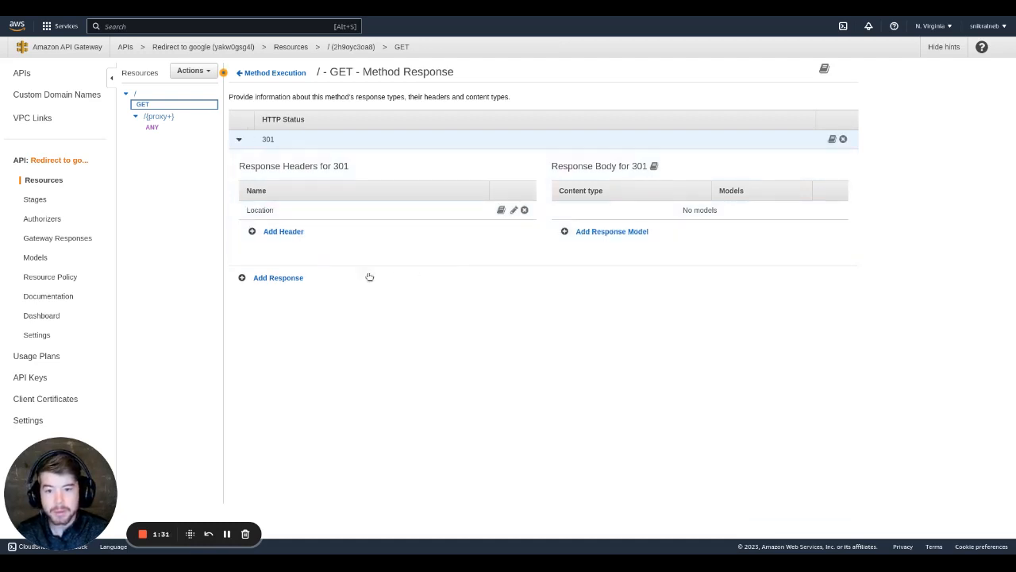
mouse_move(279, 110)
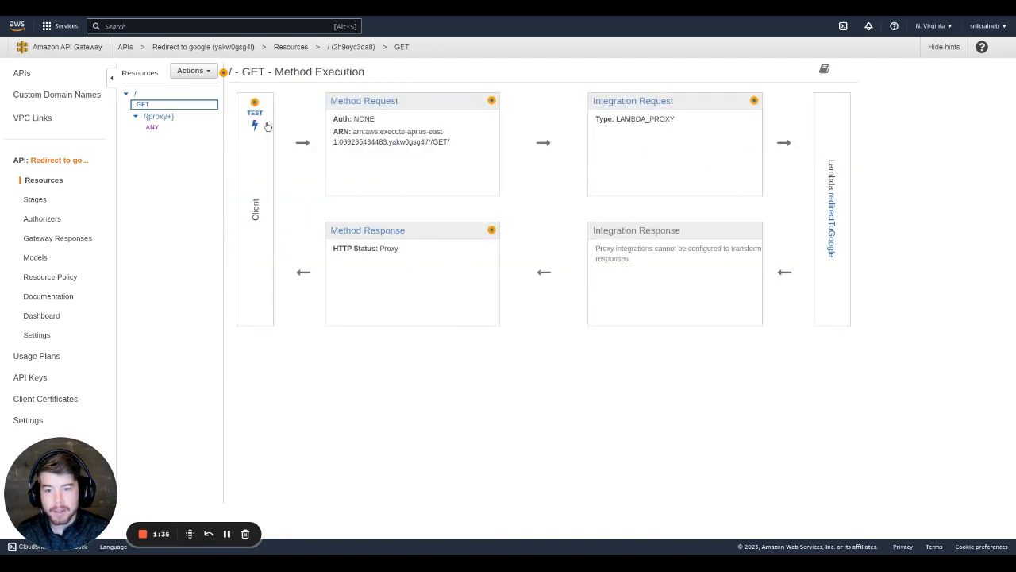
click(254, 127)
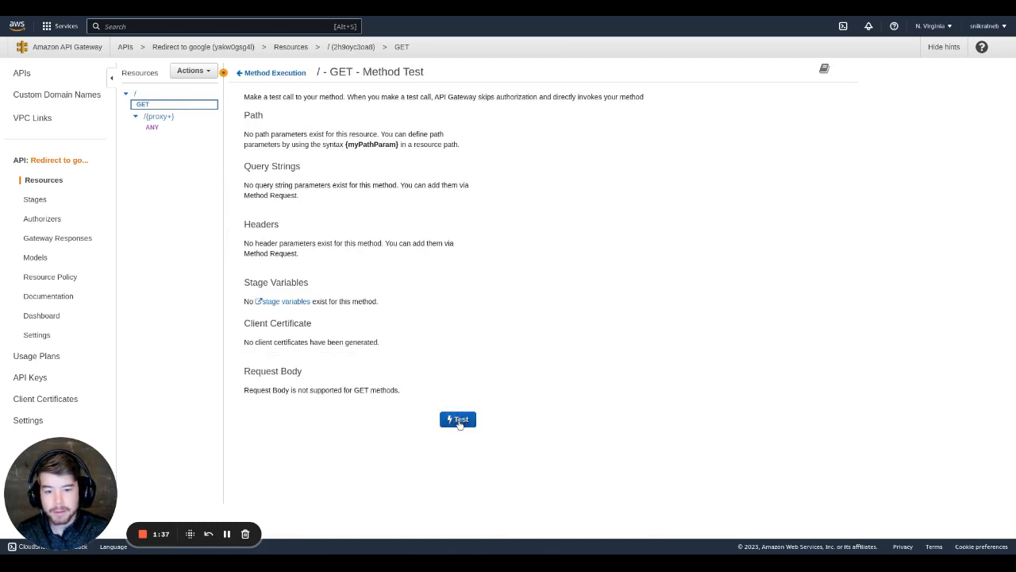
click(457, 419)
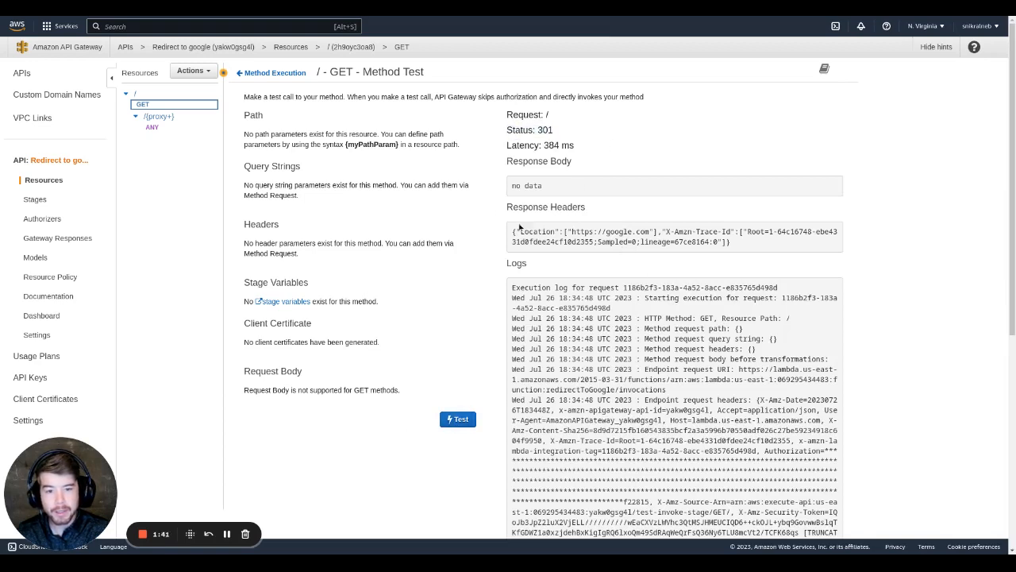
double_click(537, 231)
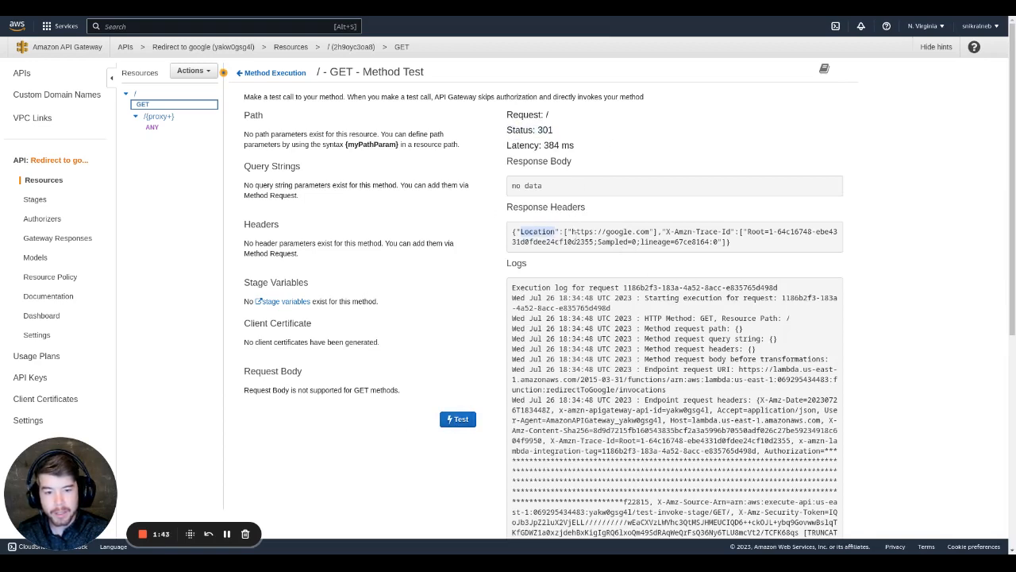
scroll(down, 3)
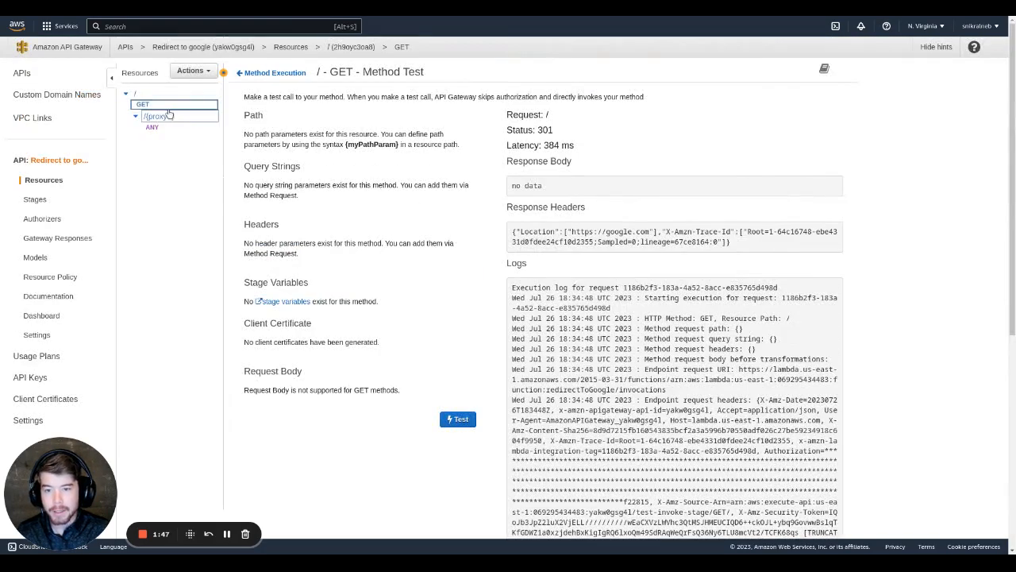
click(190, 70)
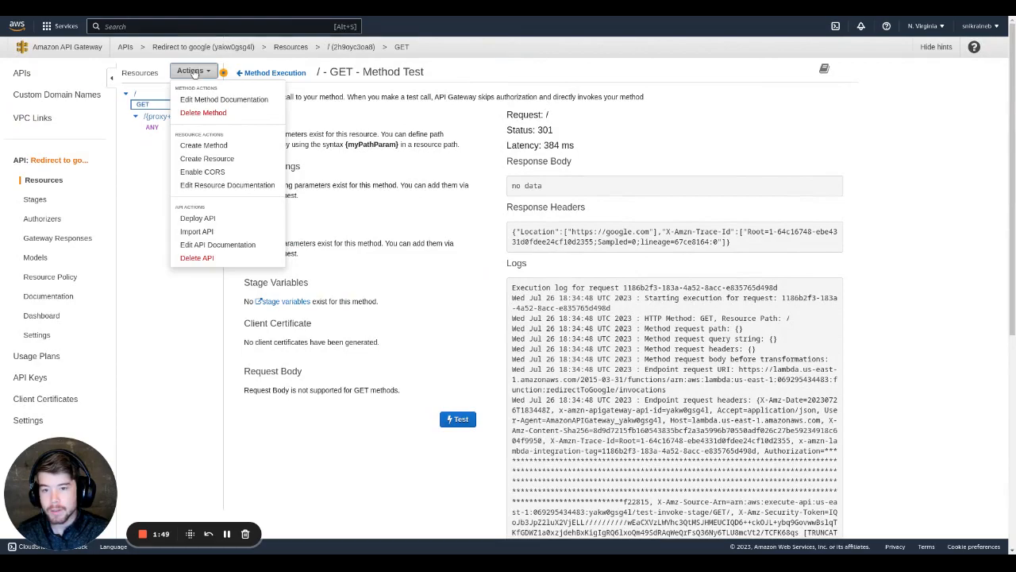
Deploy the API to a new stage named default
click(197, 218)
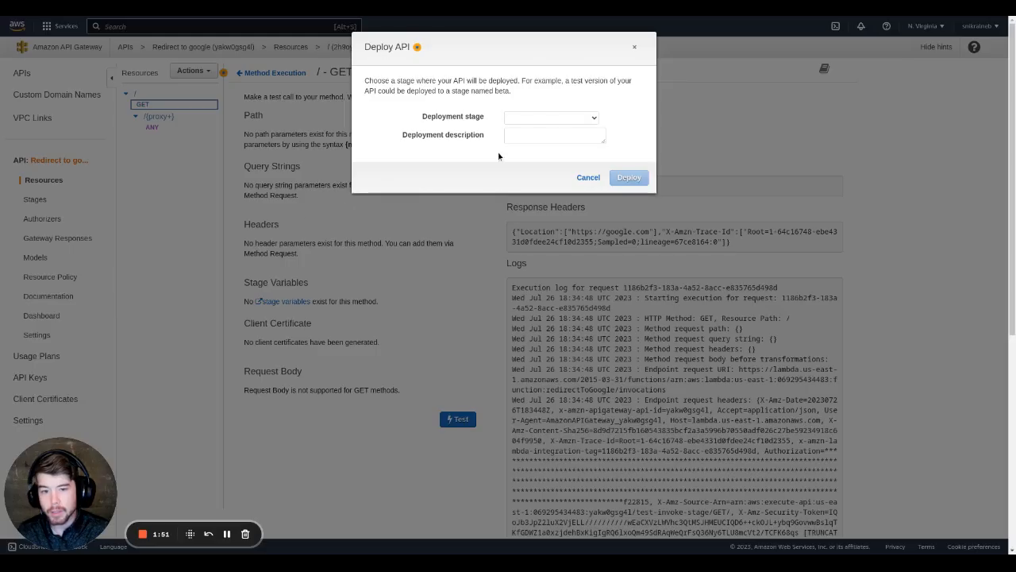
click(551, 118)
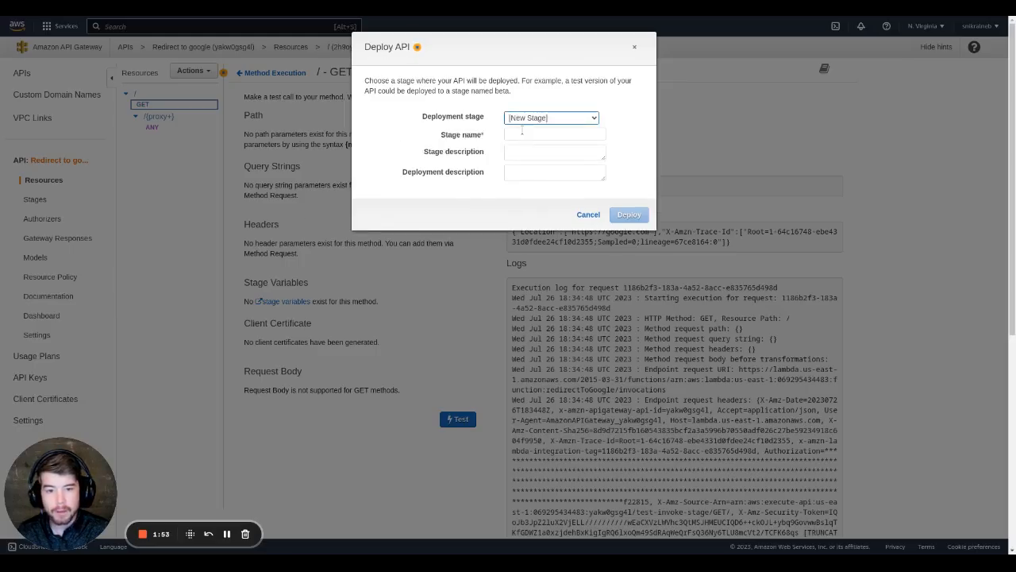
click(554, 133)
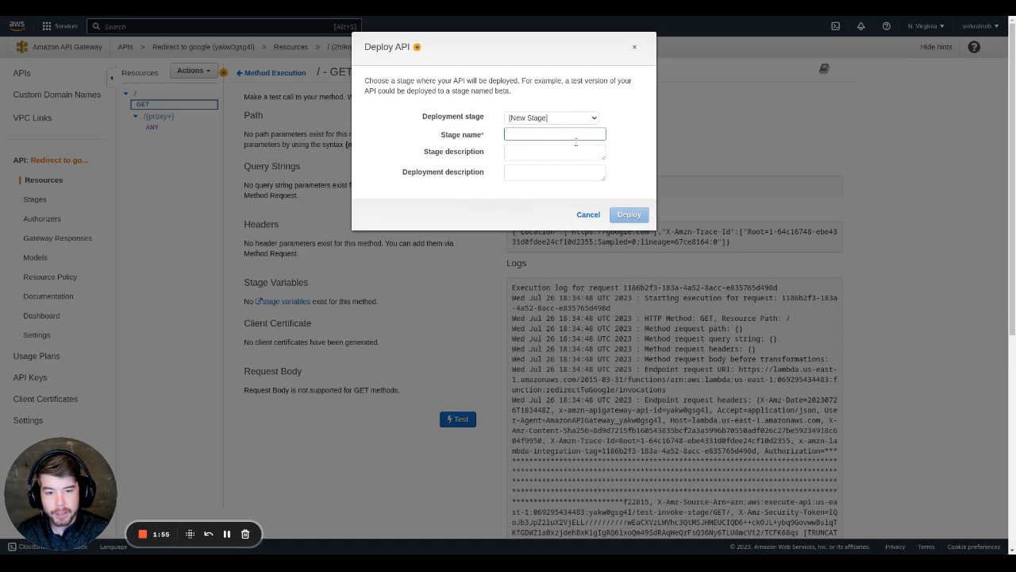
text(default)
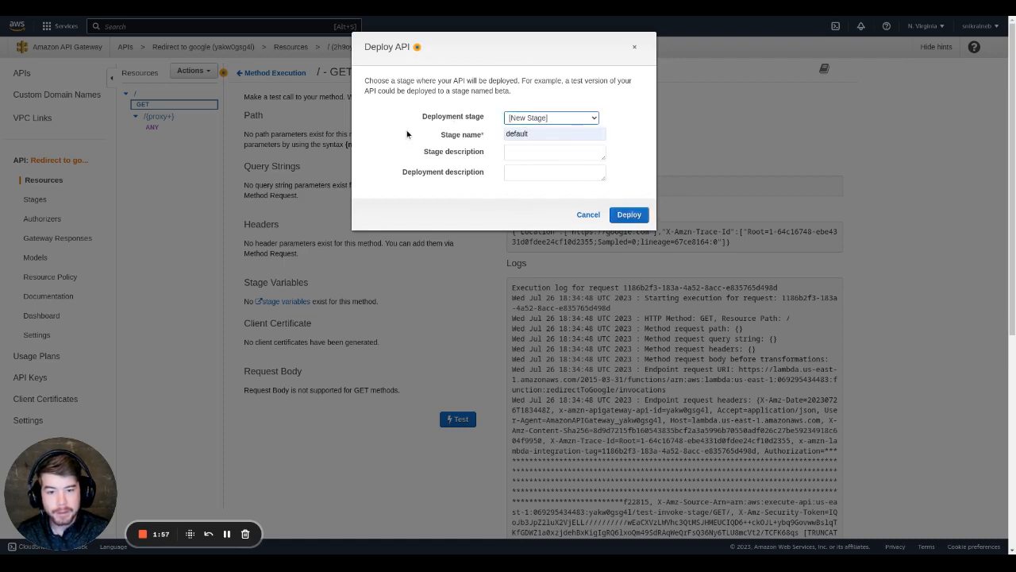
click(628, 214)
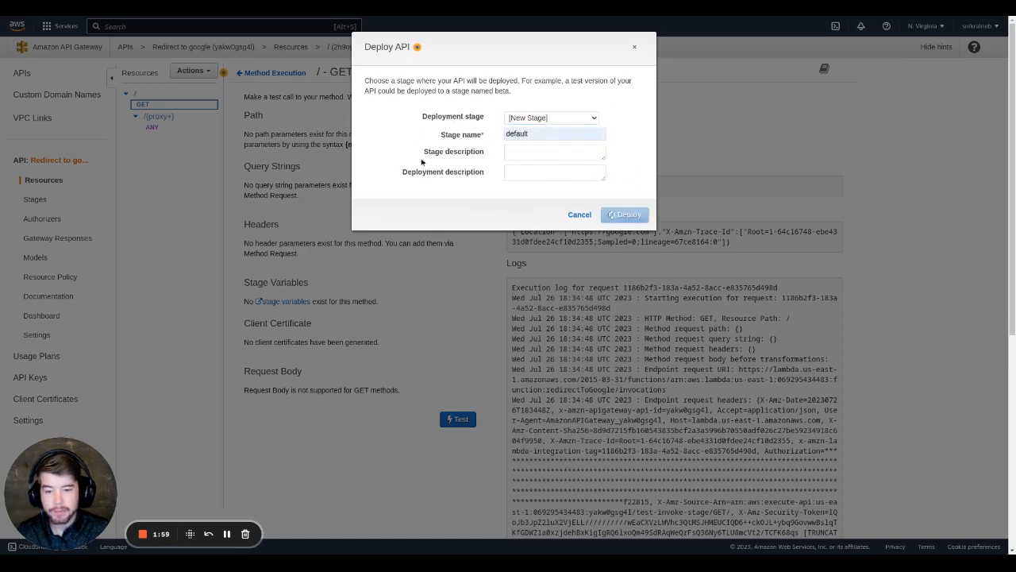
click(625, 215)
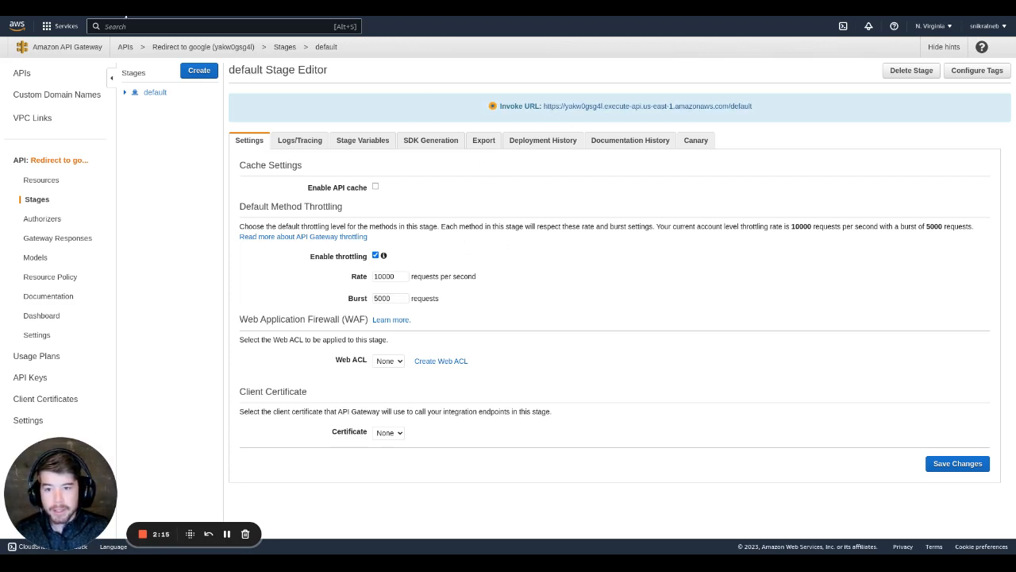
Start creating a new custom domain name in API Gateway
click(389, 276)
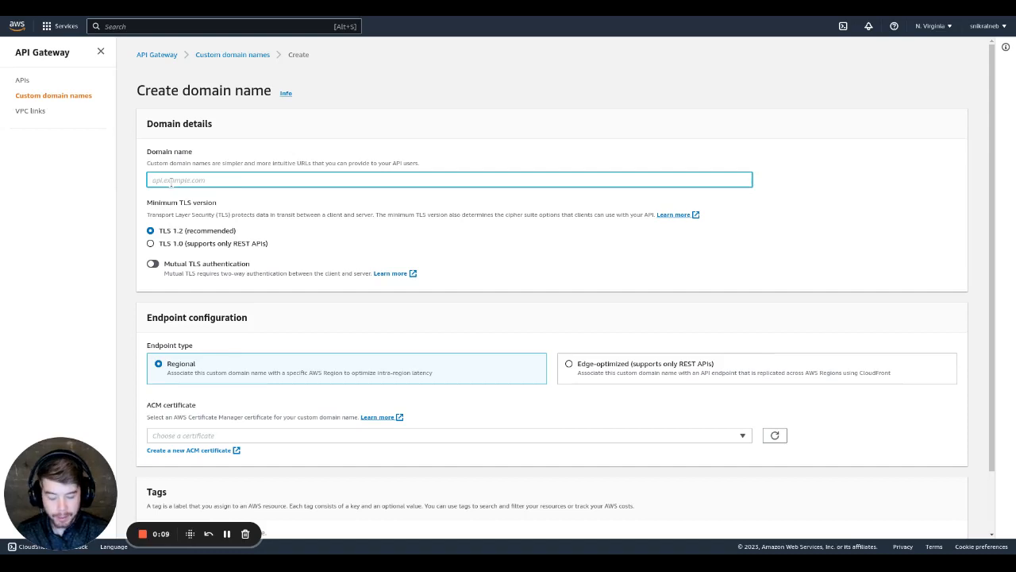
Create the Regional custom domain name slcwebsites.com with its ACM certificate
text(slcwebsites.com)
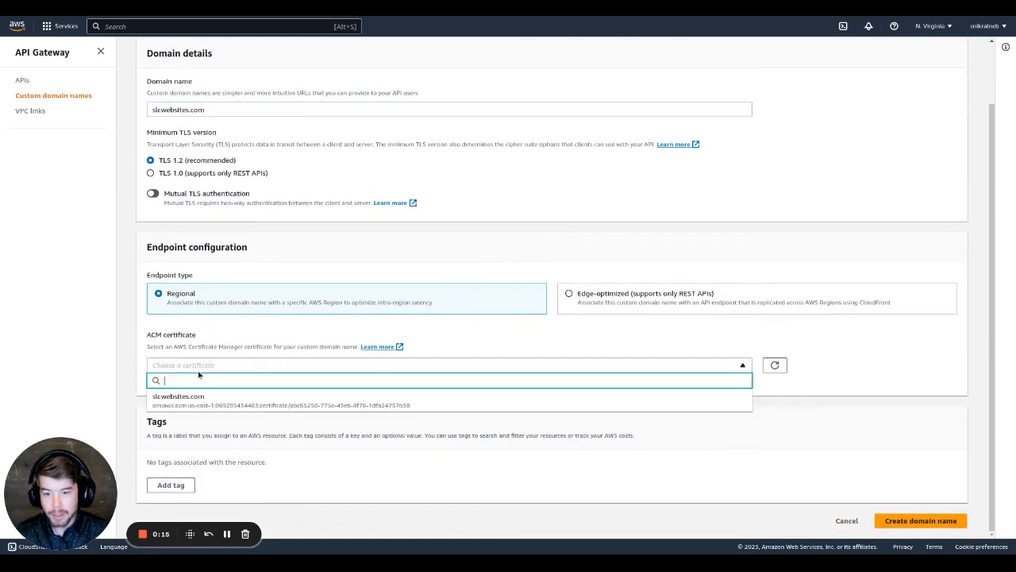
click(178, 397)
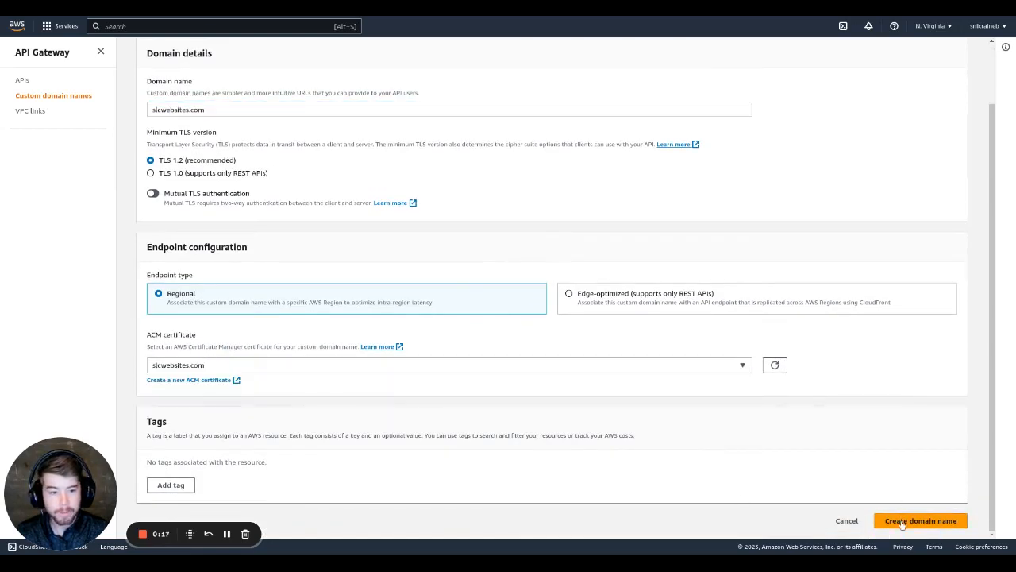
click(921, 521)
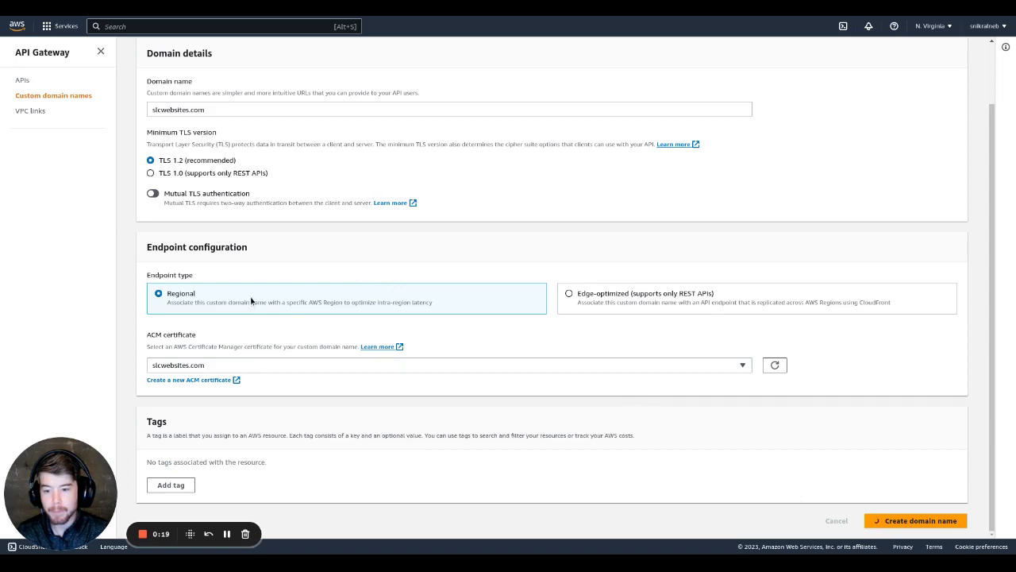
click(914, 521)
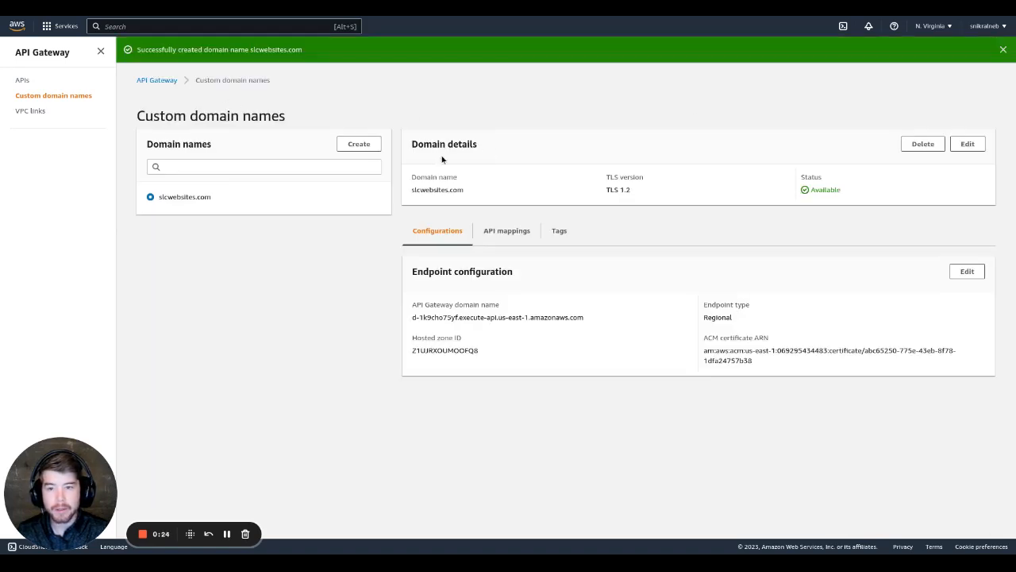
mouse_move(230, 216)
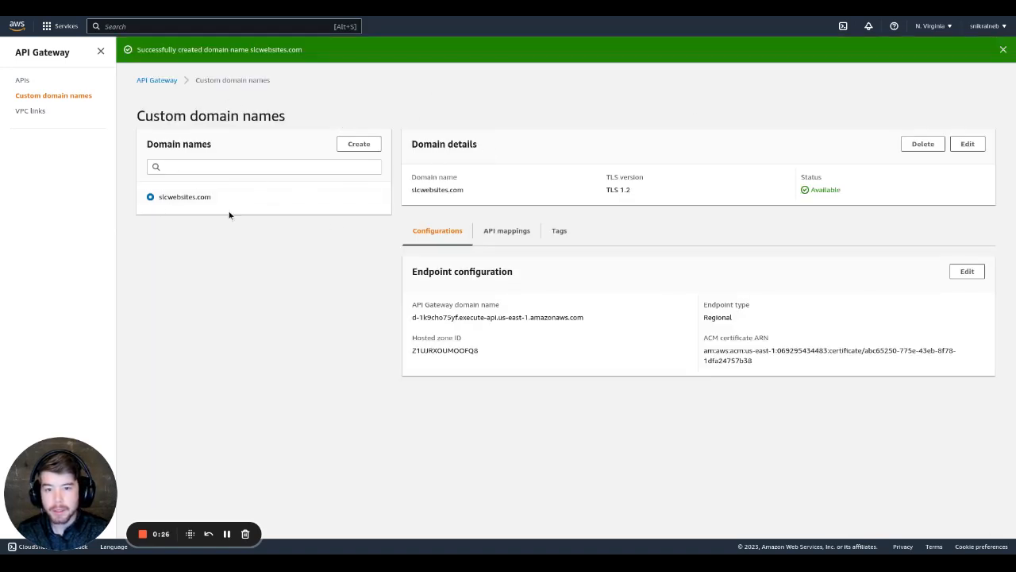
Map slcwebsites.com to the Redirect to google API's default stage and save the mapping
click(506, 230)
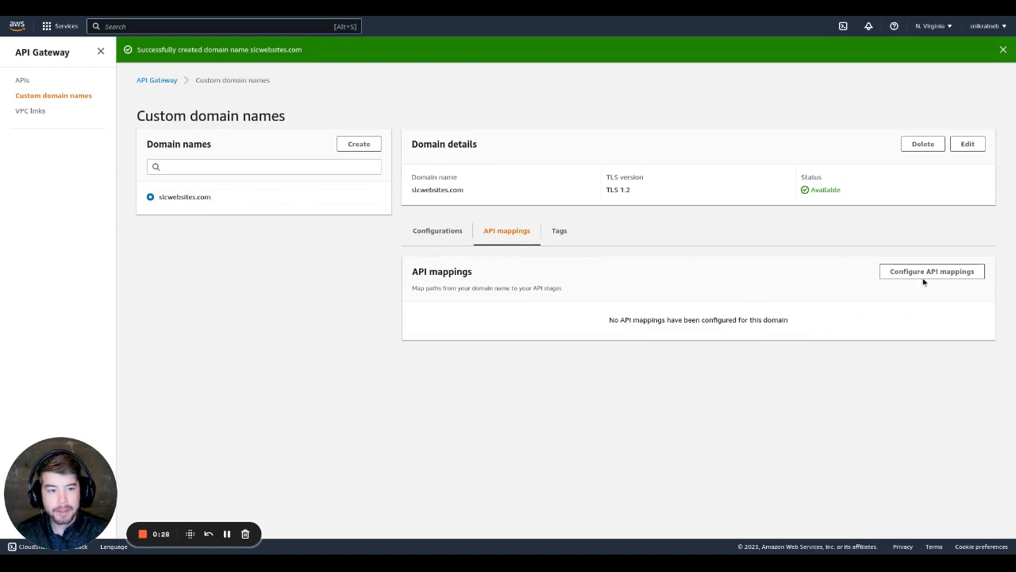
click(930, 270)
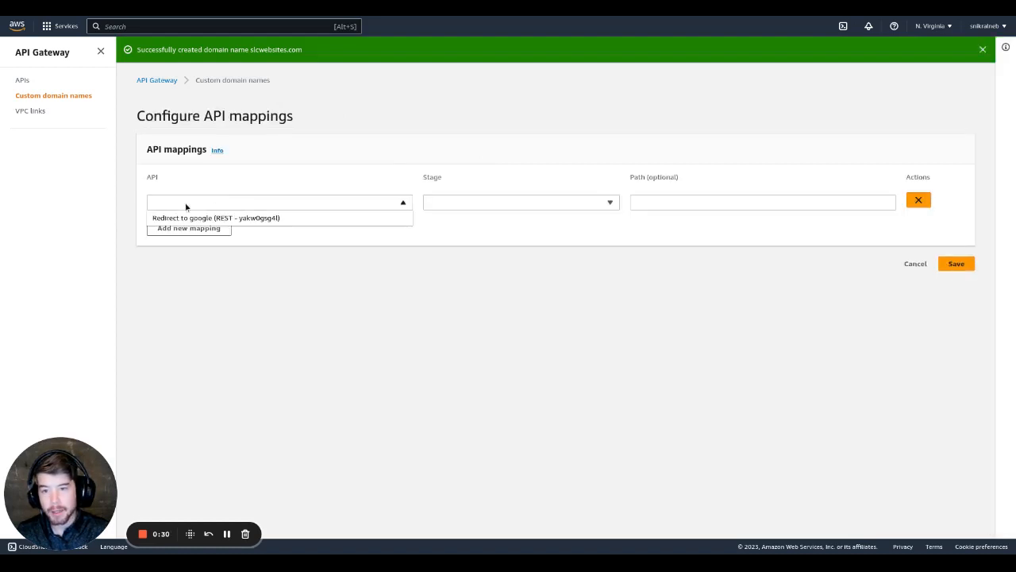
click(216, 218)
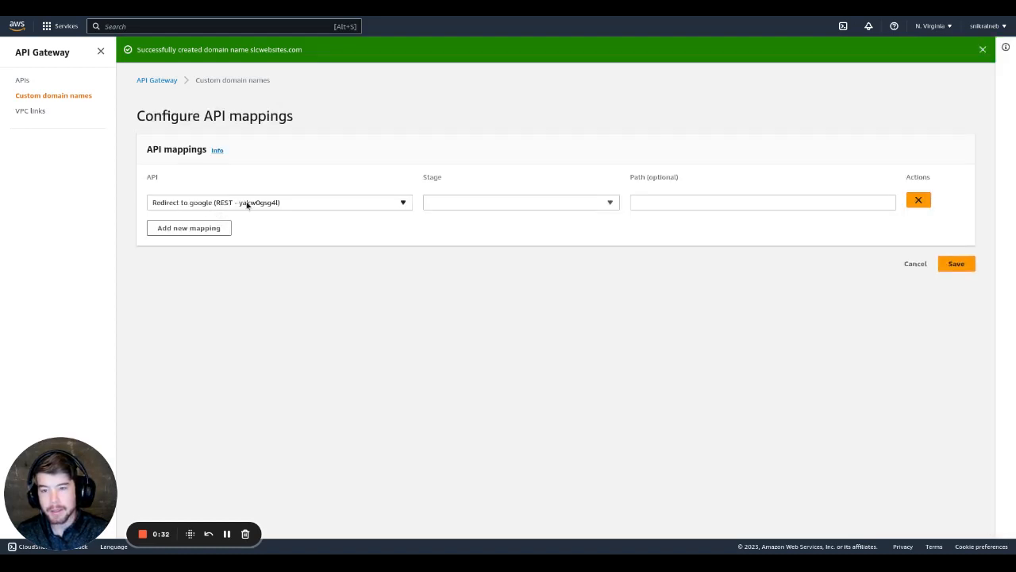
click(521, 201)
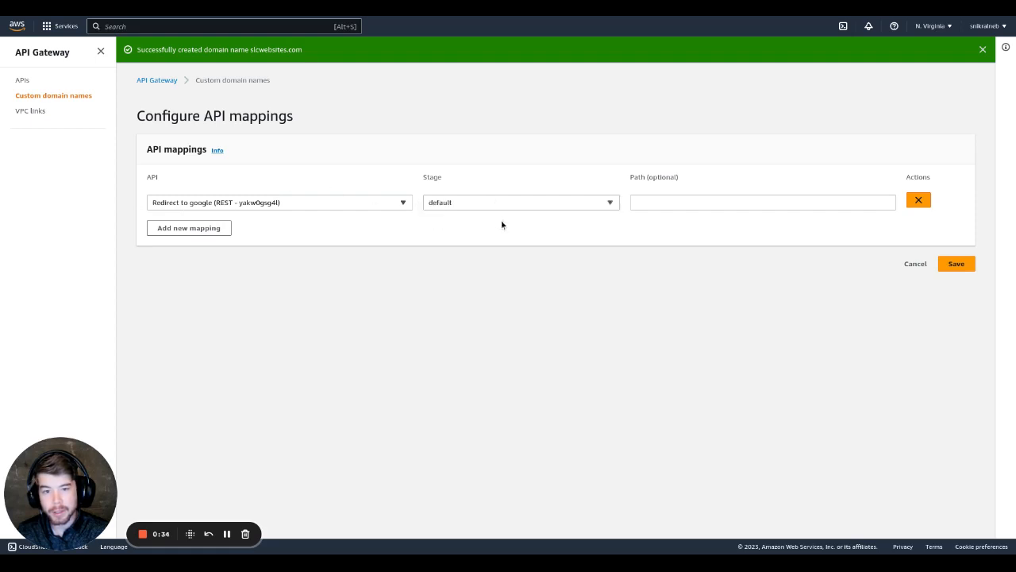
mouse_move(964, 283)
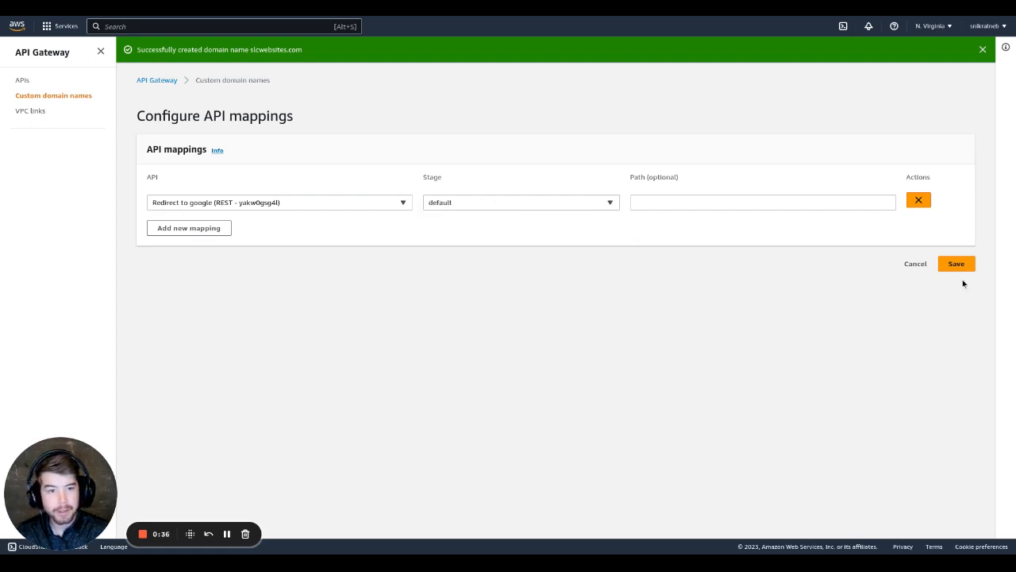
click(956, 264)
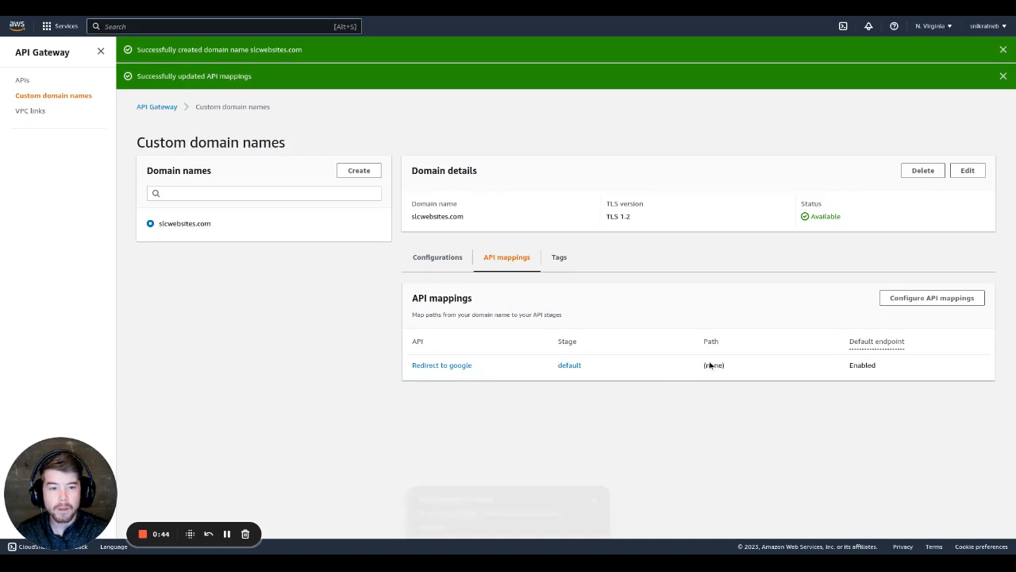
click(1003, 49)
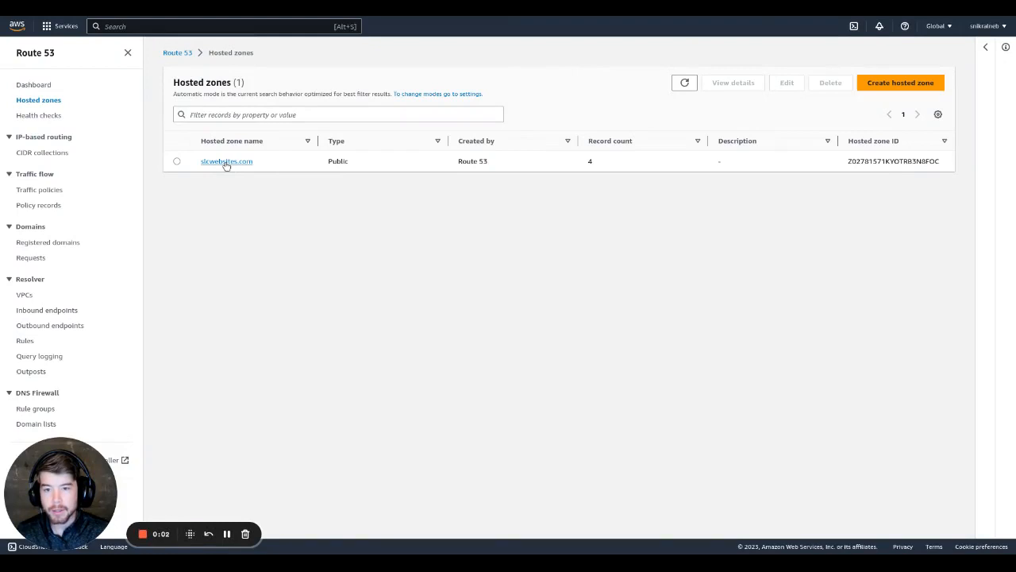
Start a new record in the slcwebsites.com Route 53 hosted zone
click(225, 162)
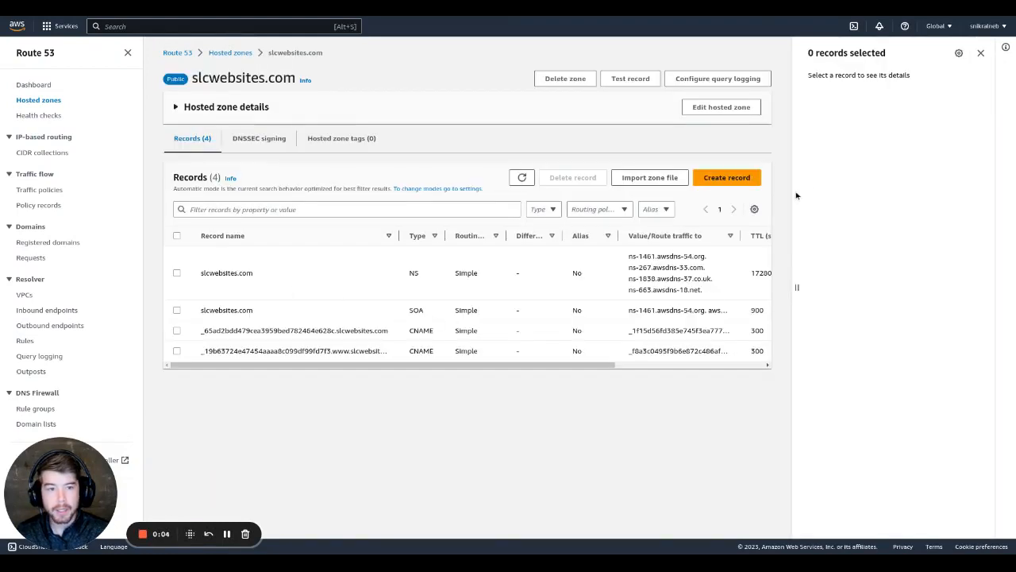
click(727, 178)
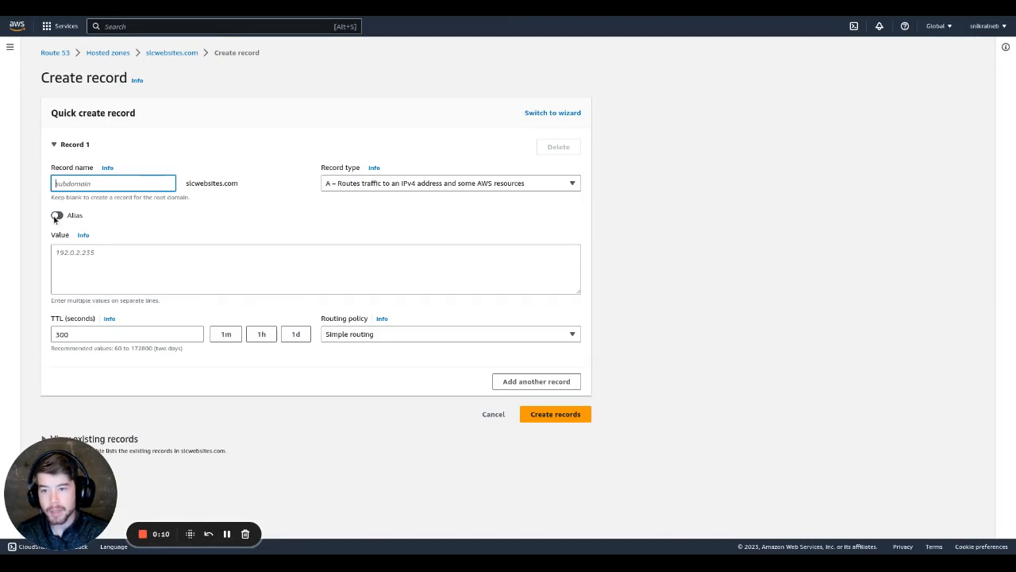
Create an A alias record to the API Gateway domain endpoint in US East (N. Virginia)
click(57, 216)
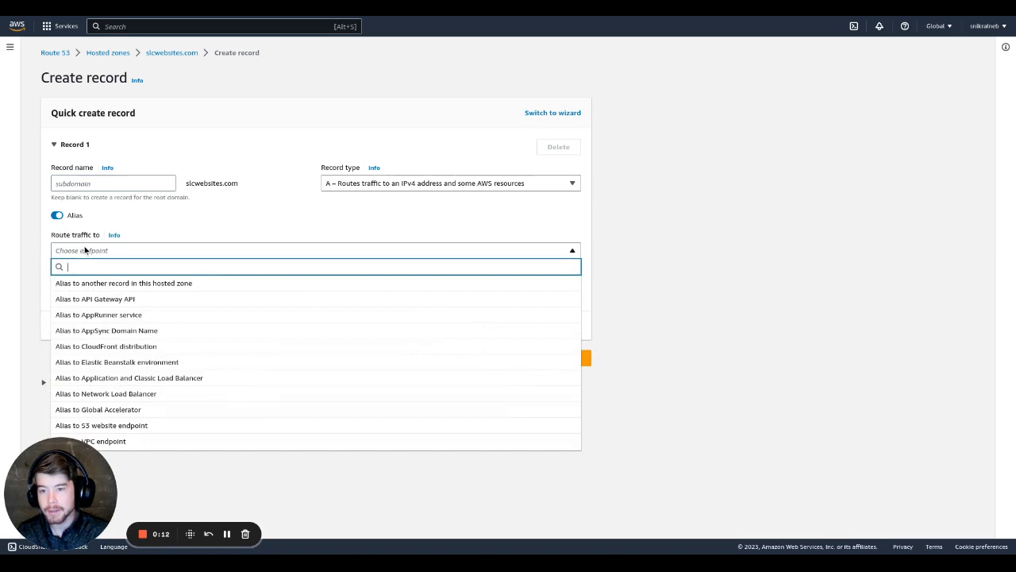
click(95, 298)
text(us-)
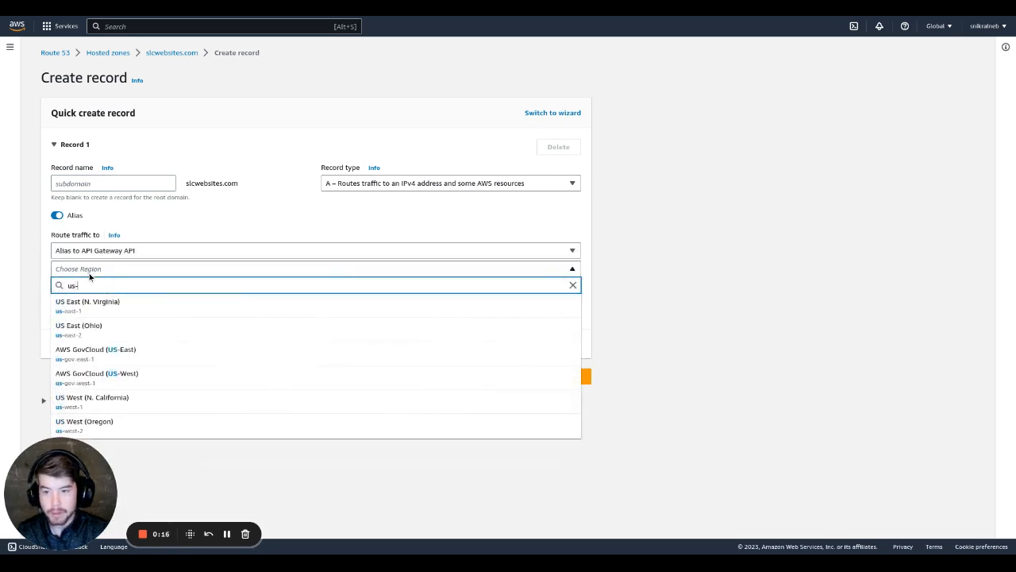
click(87, 305)
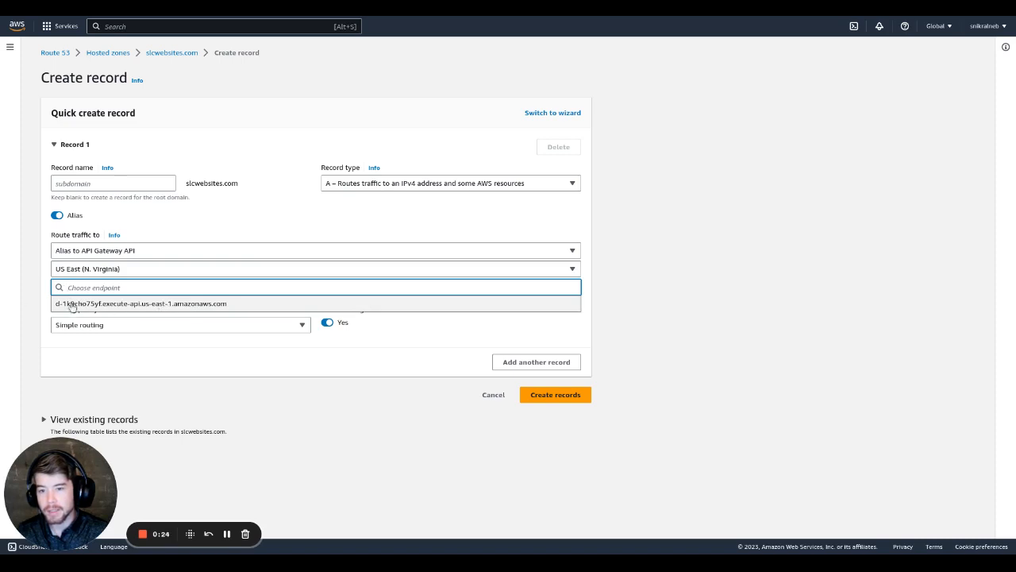
click(143, 303)
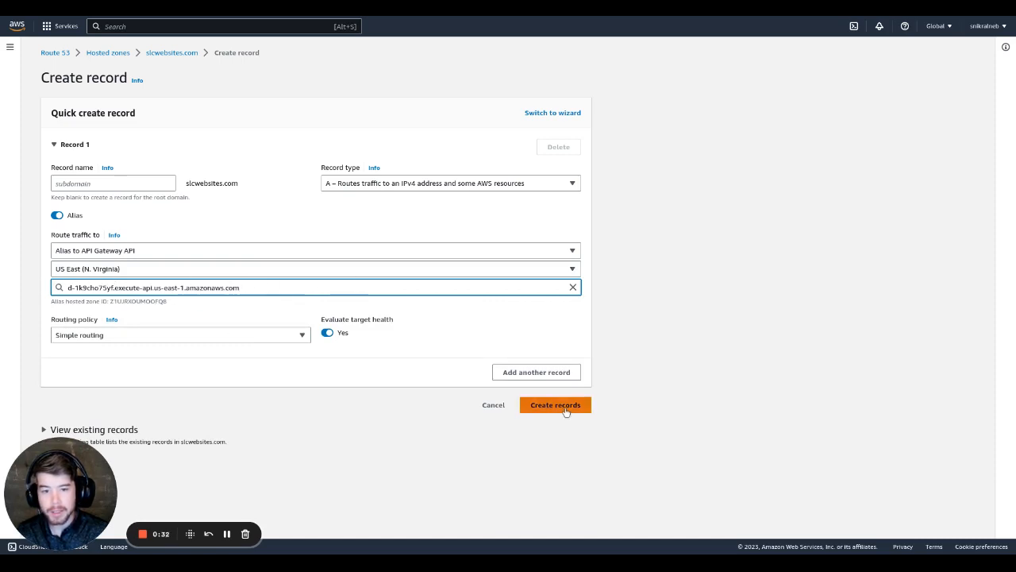
click(556, 405)
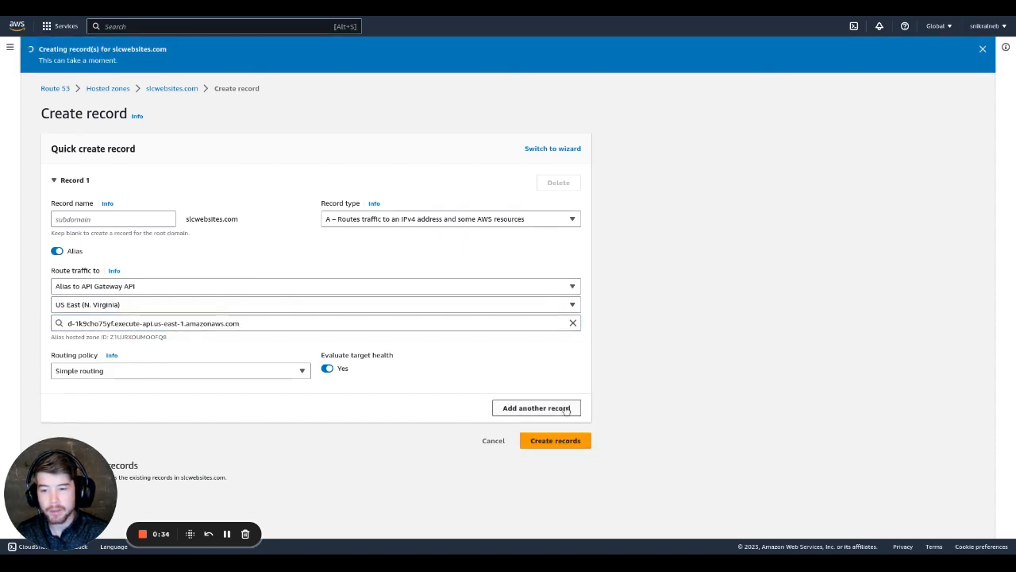
click(555, 440)
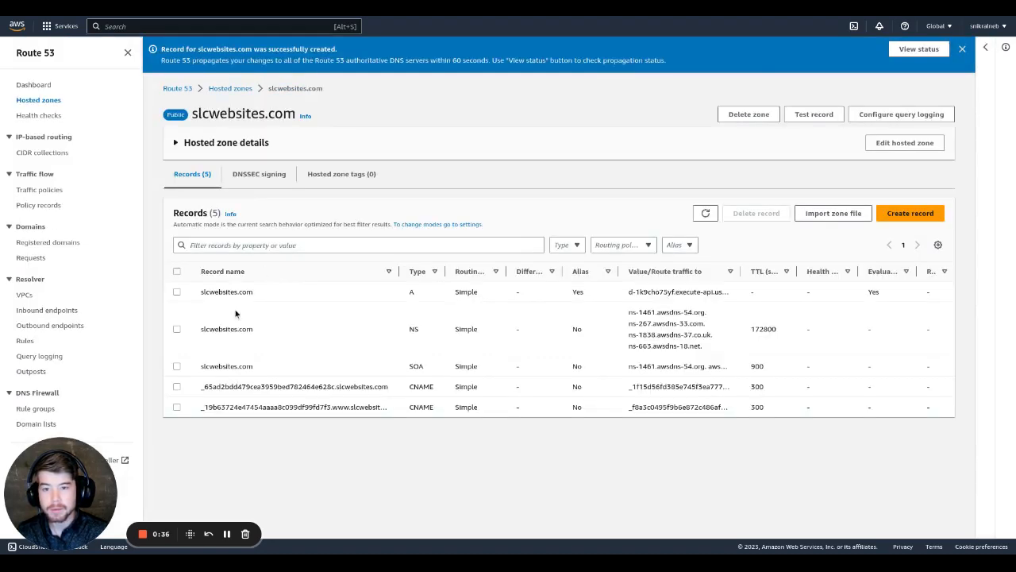
mouse_move(273, 386)
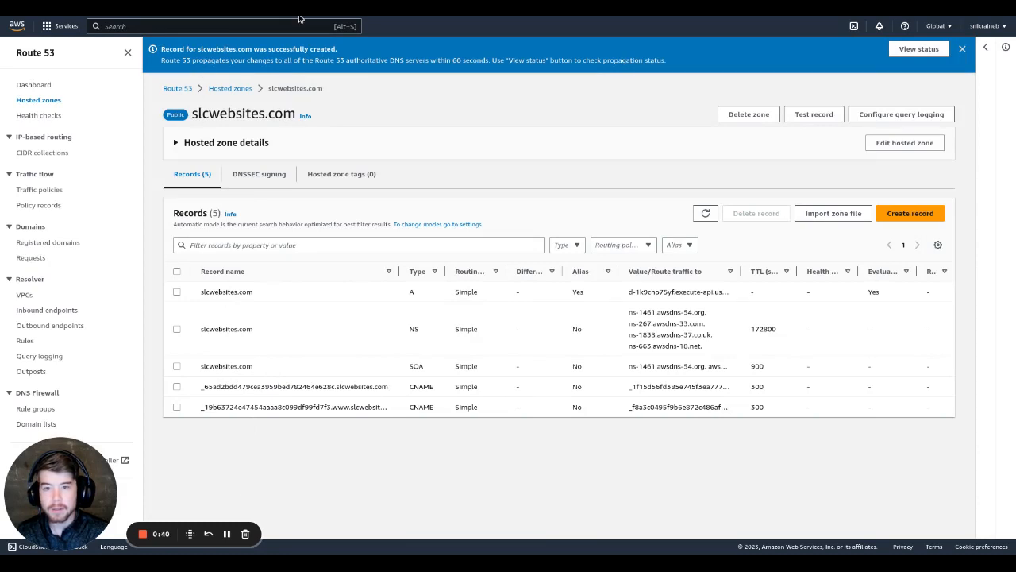
mouse_move(551, 284)
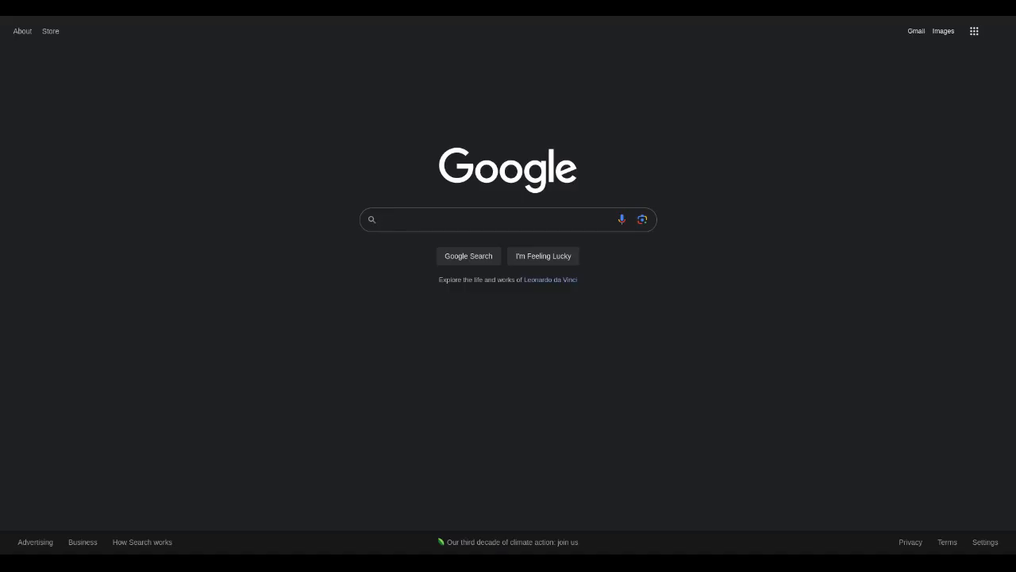
click(492, 219)
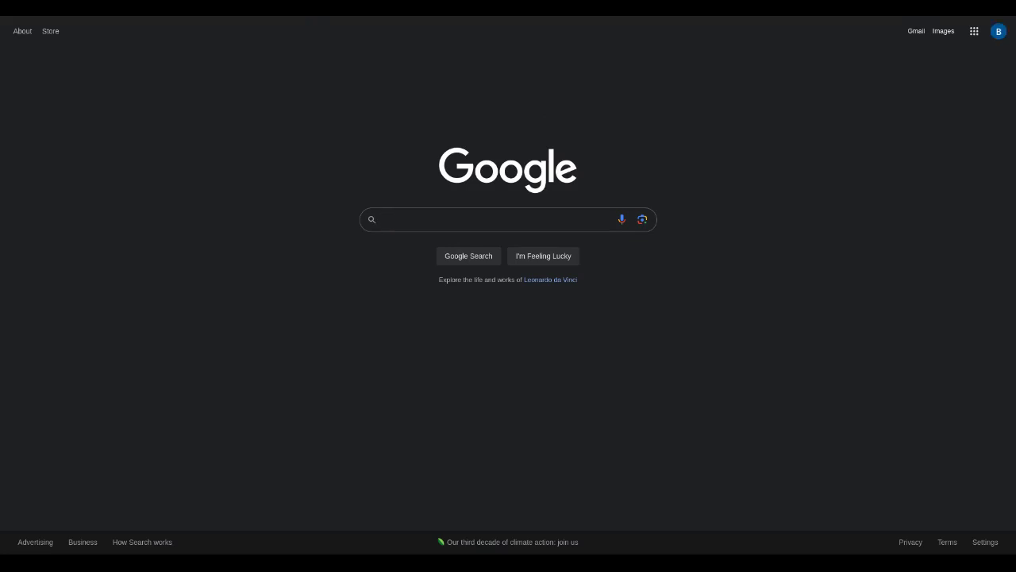
click(492, 220)
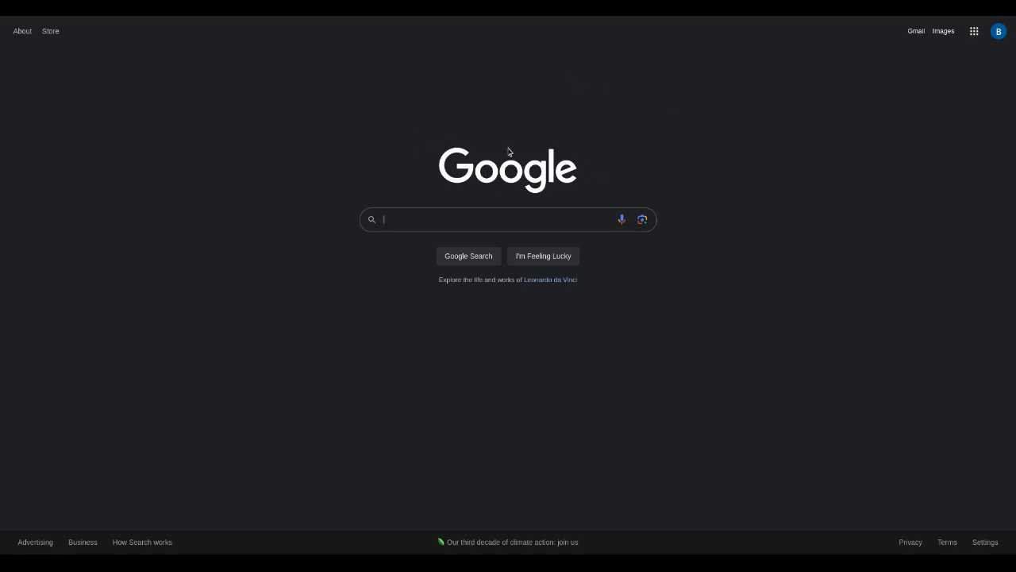
mouse_move(237, 111)
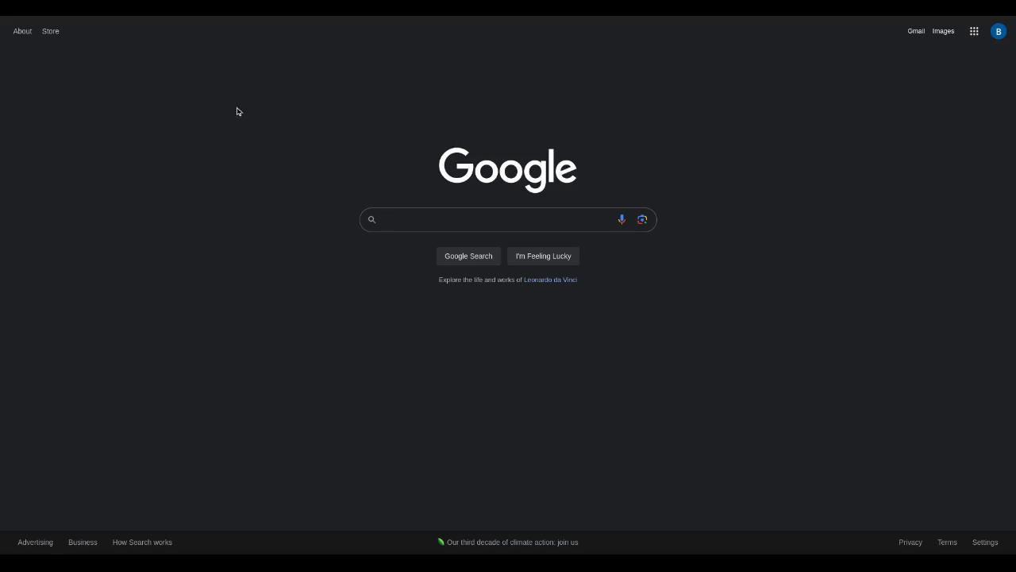
mouse_move(257, 94)
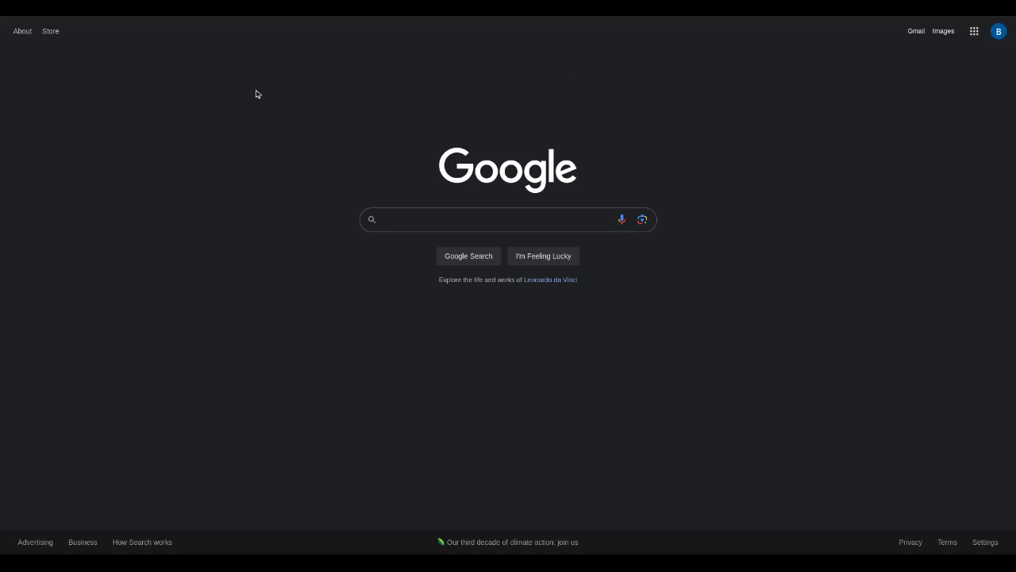
click(492, 219)
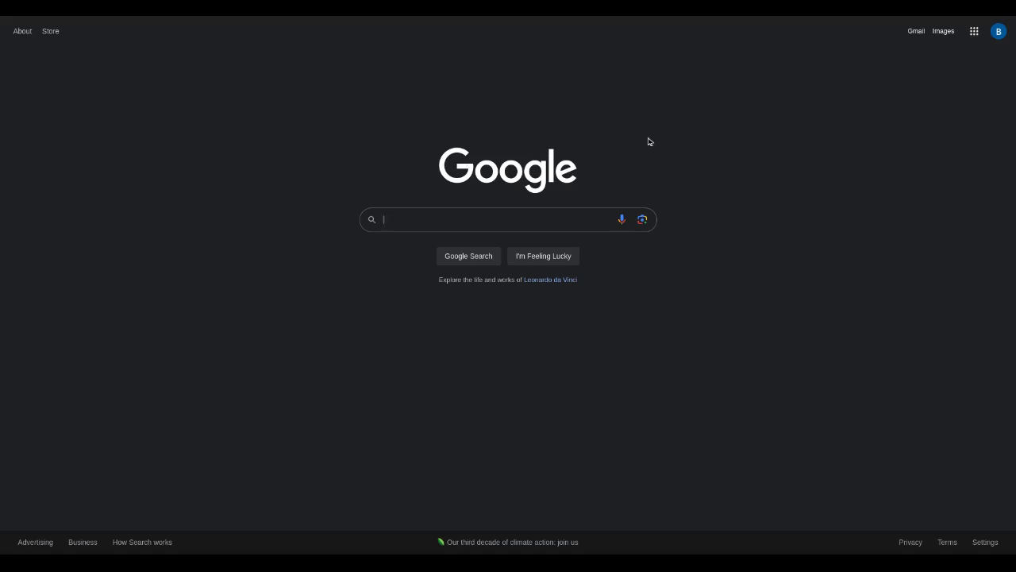
mouse_move(419, 173)
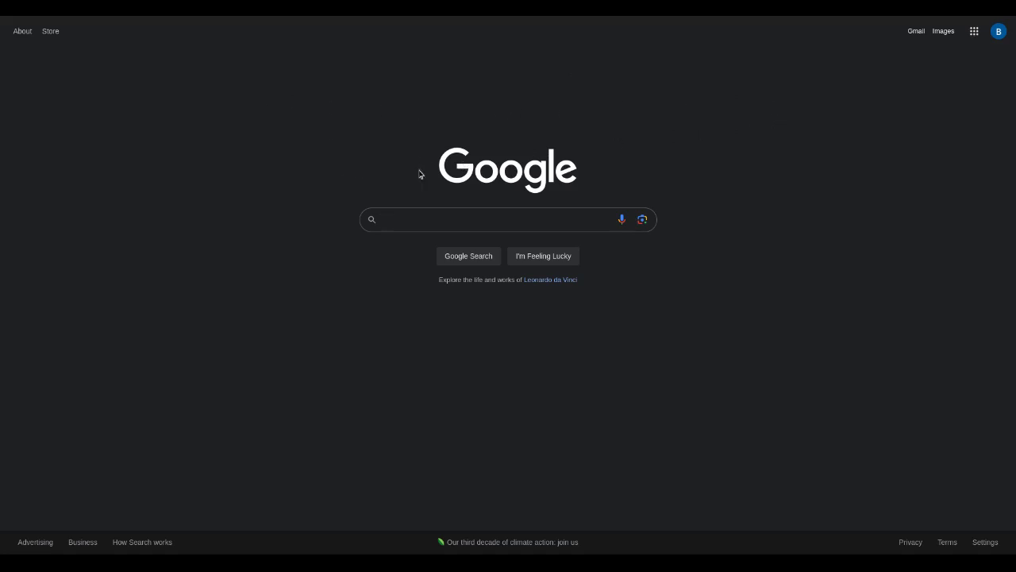
mouse_move(407, 169)
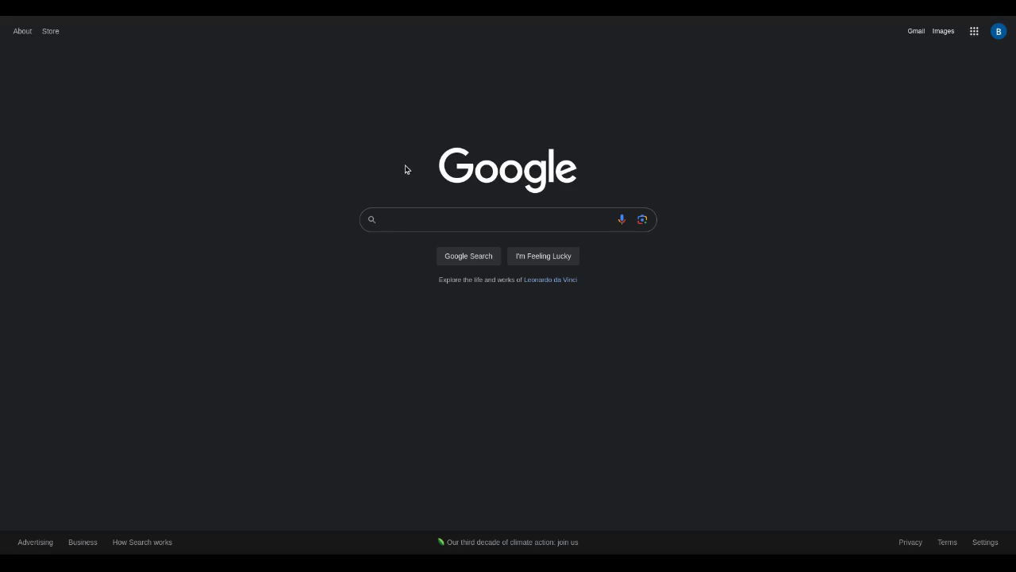